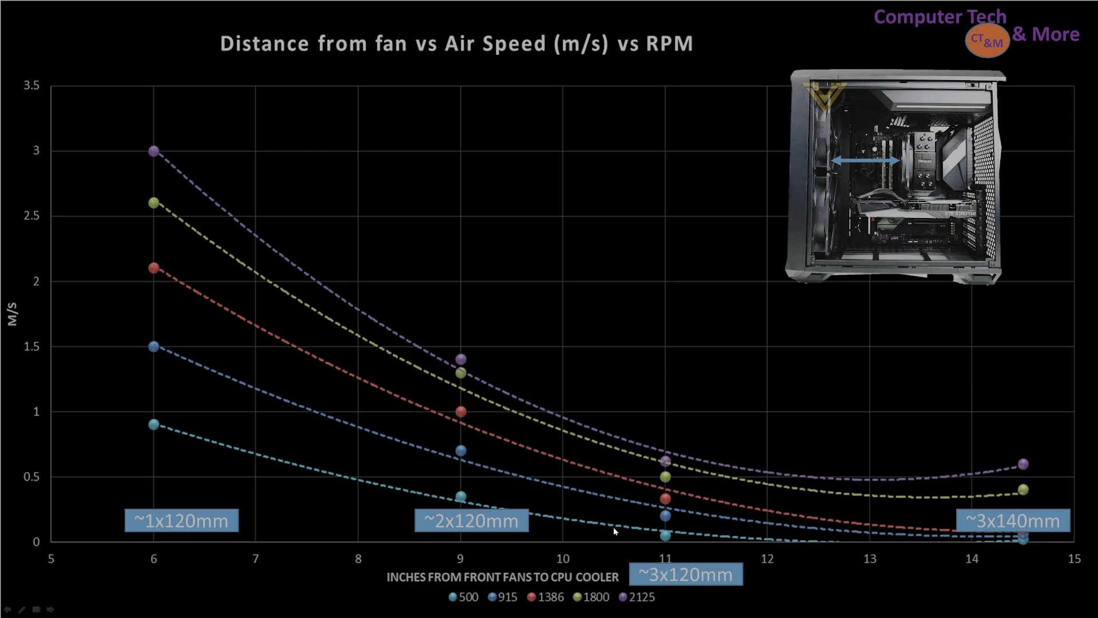
mouse_move(885, 362)
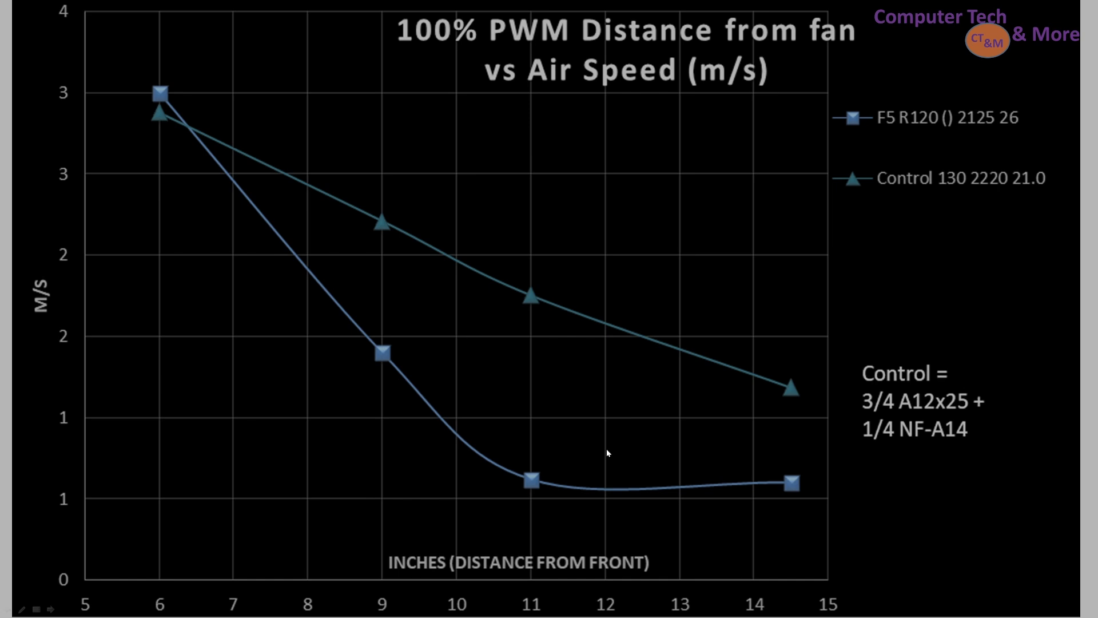
mouse_move(832, 482)
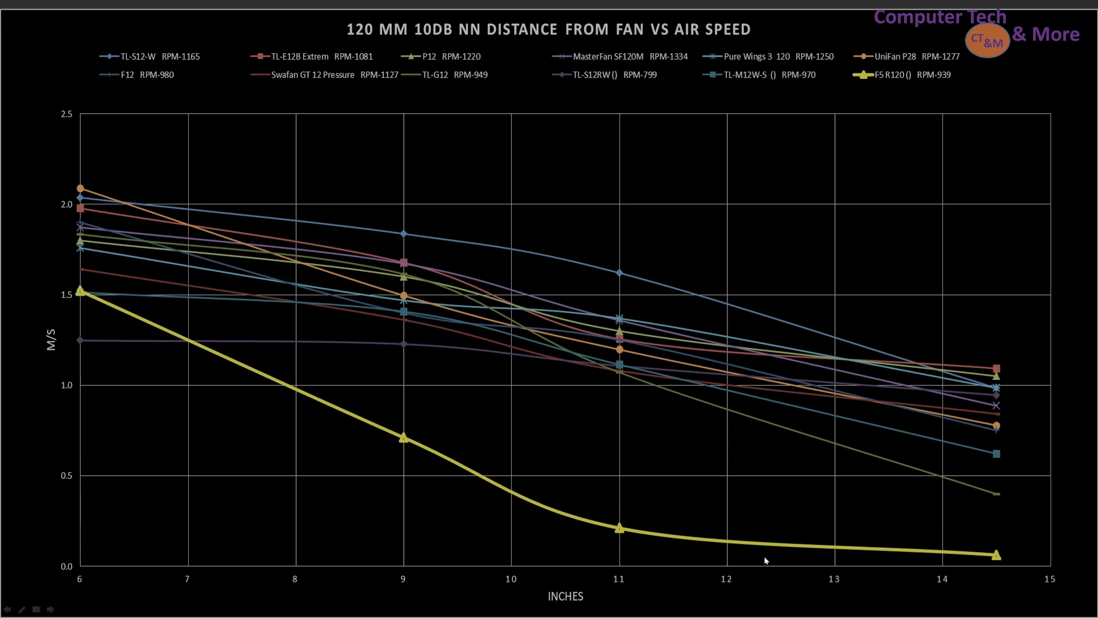
mouse_move(691, 560)
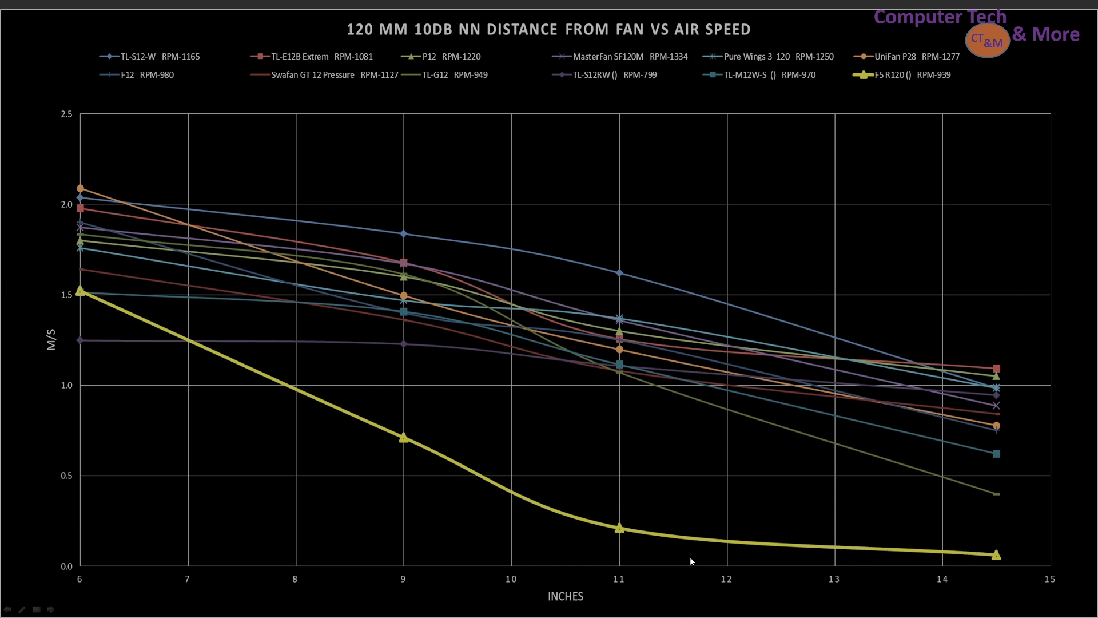
mouse_move(644, 336)
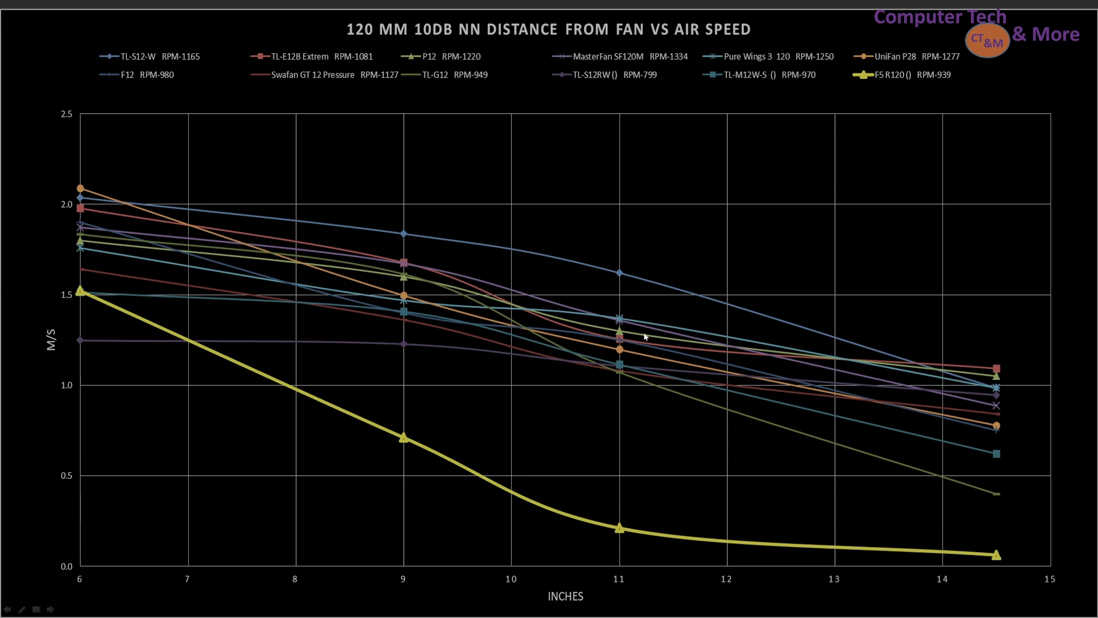
mouse_move(715, 453)
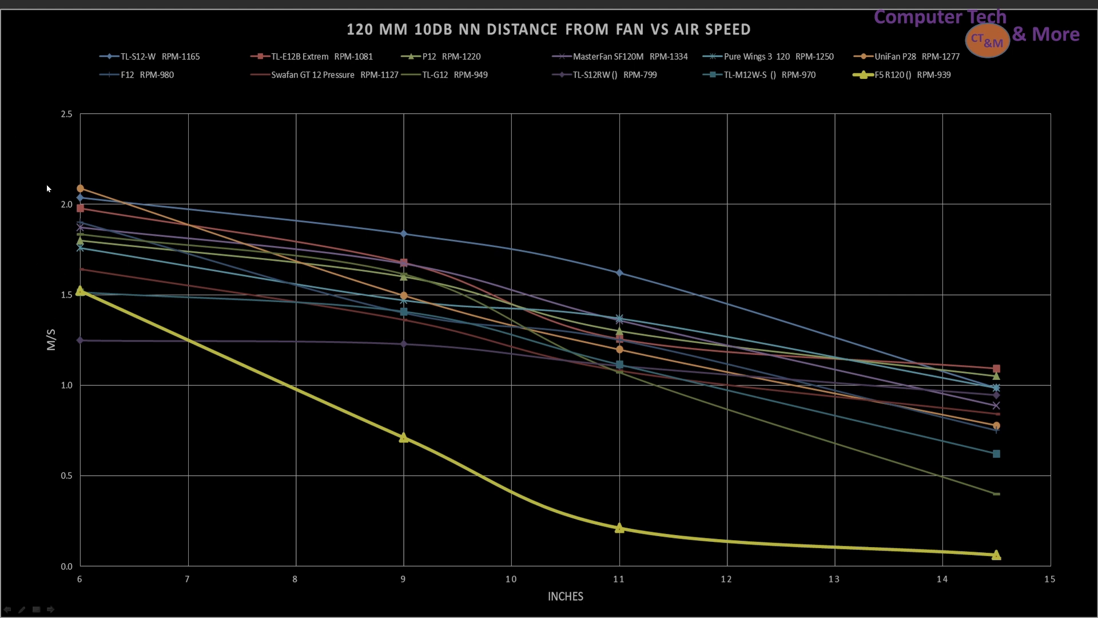
mouse_move(18, 236)
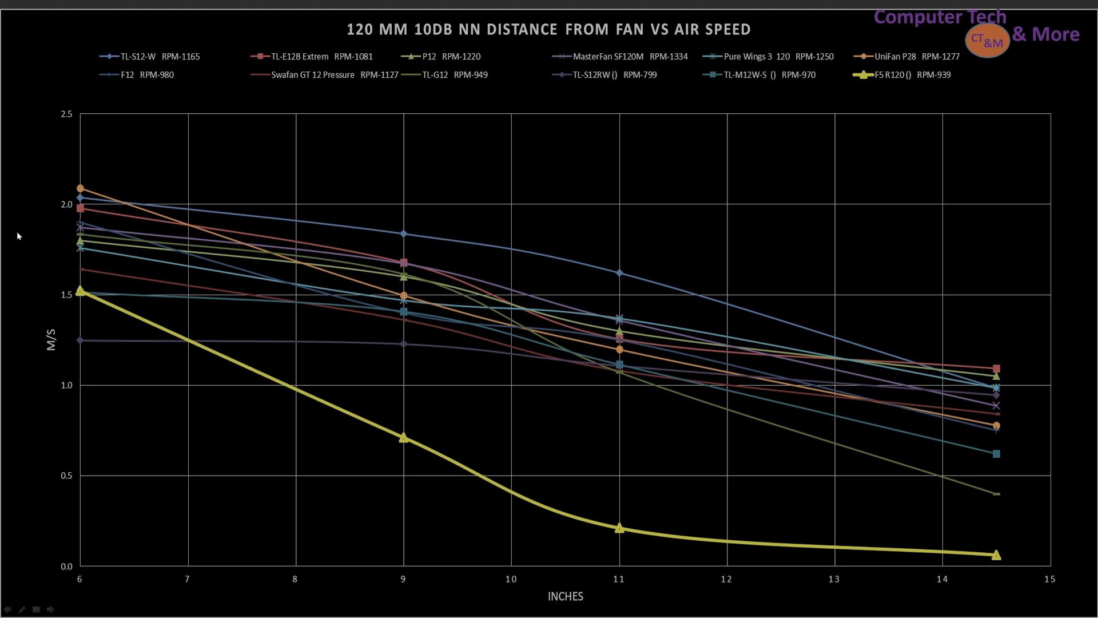
mouse_move(95, 384)
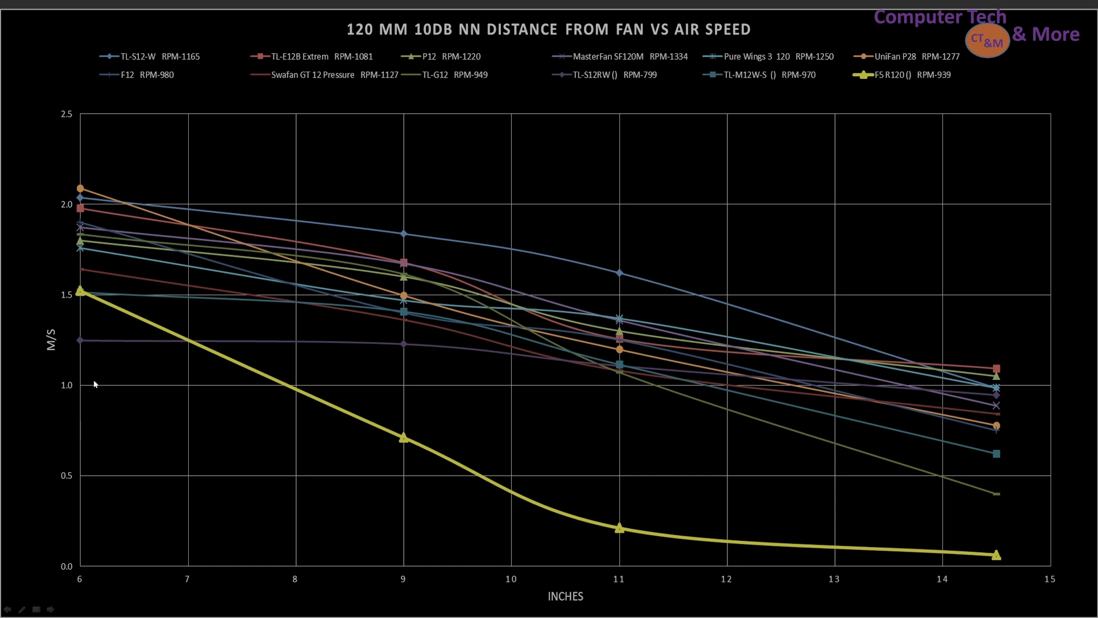
mouse_move(294, 432)
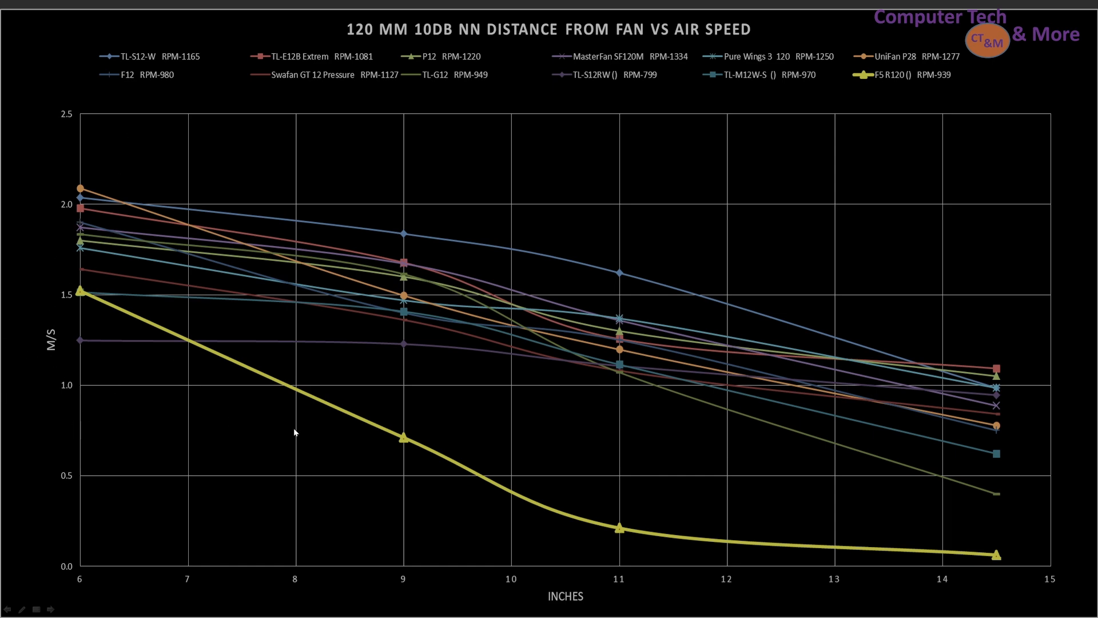
mouse_move(577, 414)
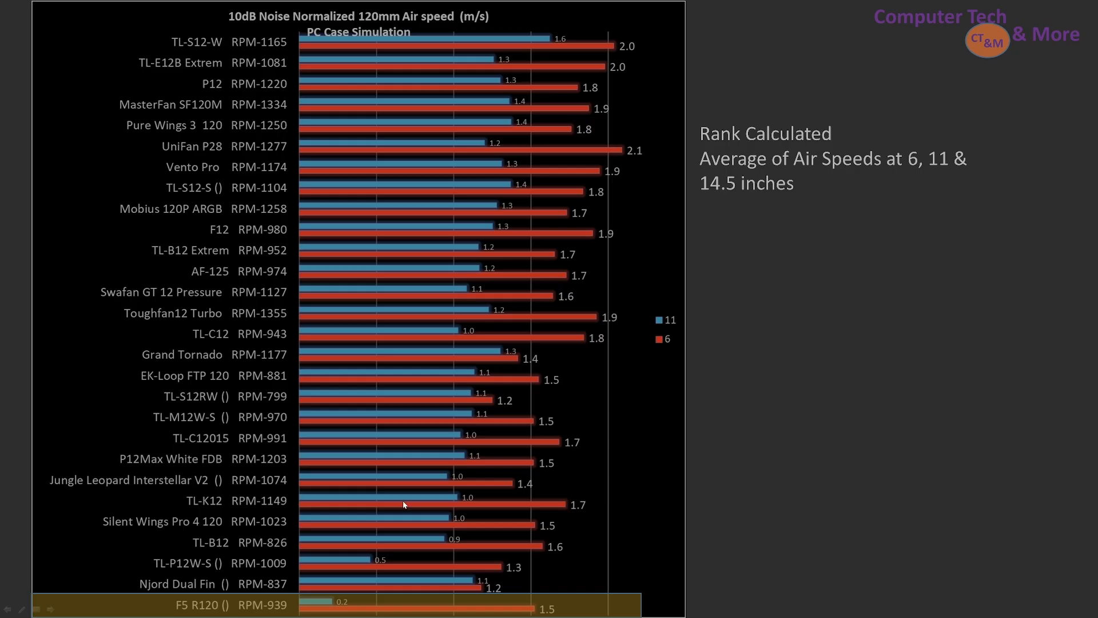
mouse_move(723, 373)
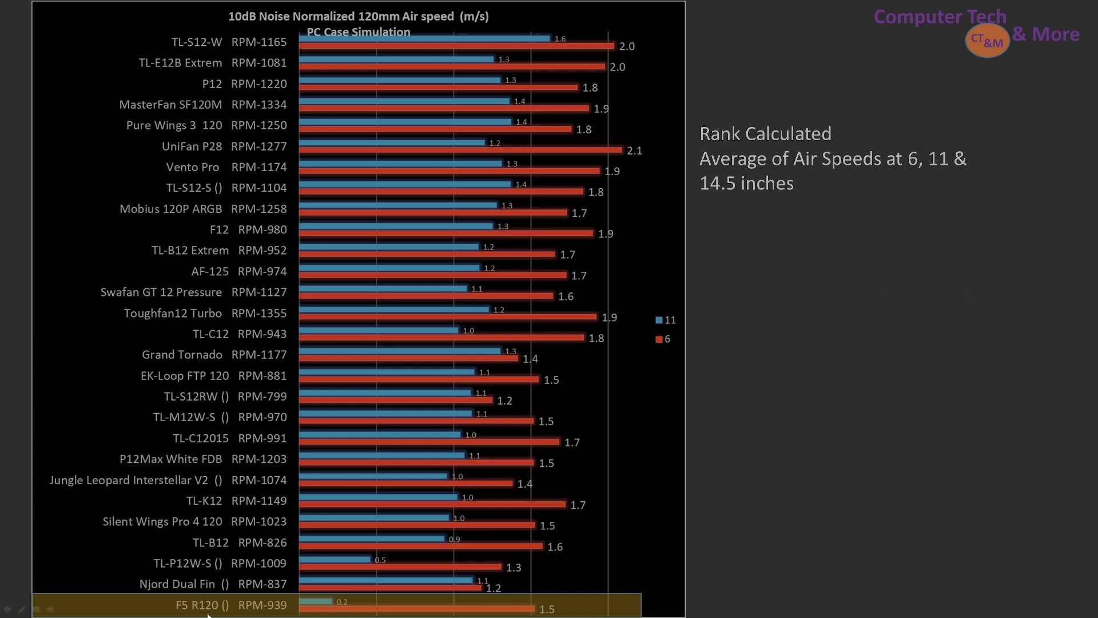
mouse_move(247, 600)
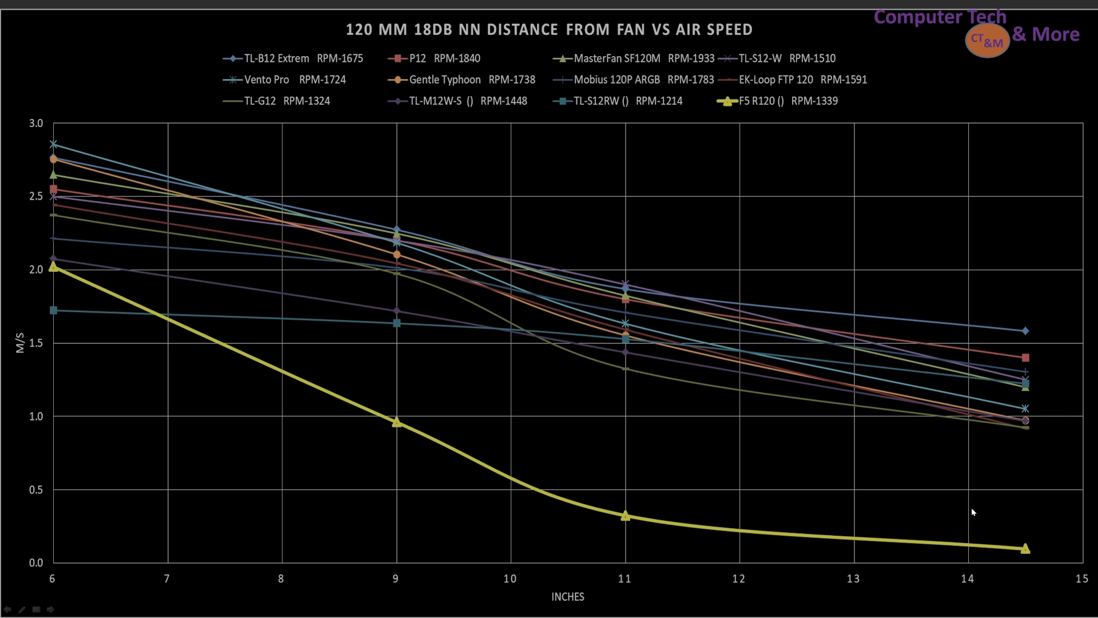
mouse_move(931, 357)
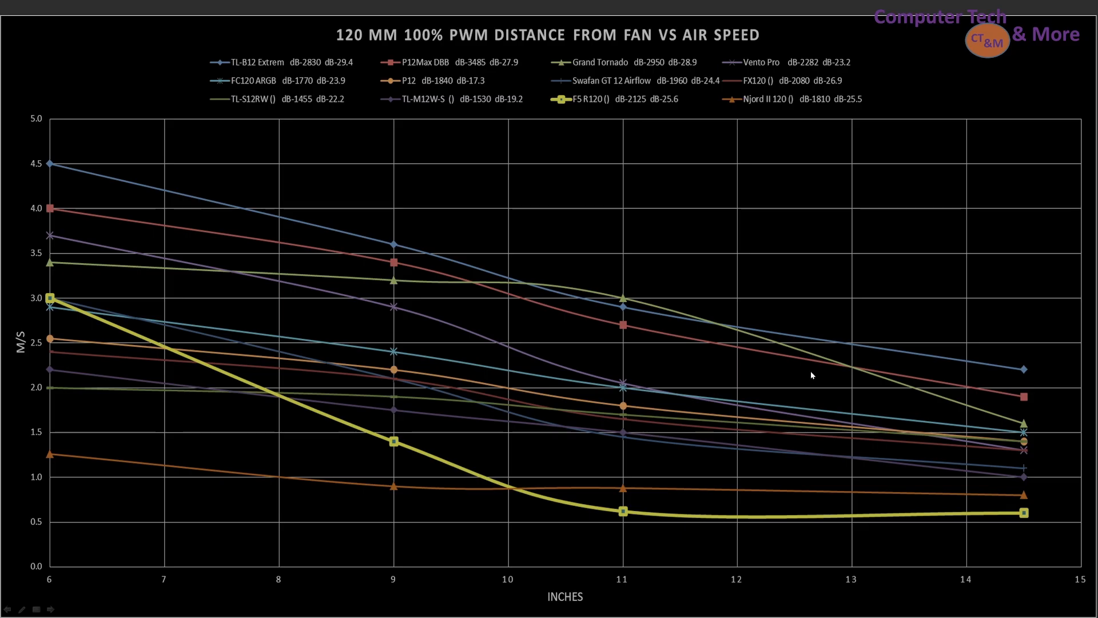
mouse_move(622, 580)
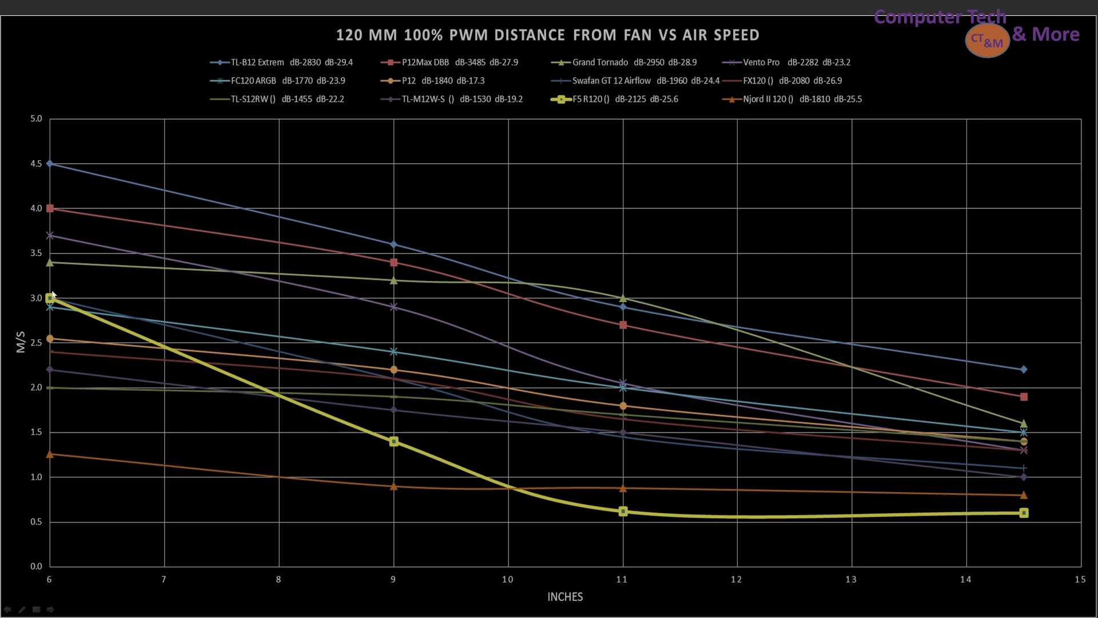
mouse_move(95, 293)
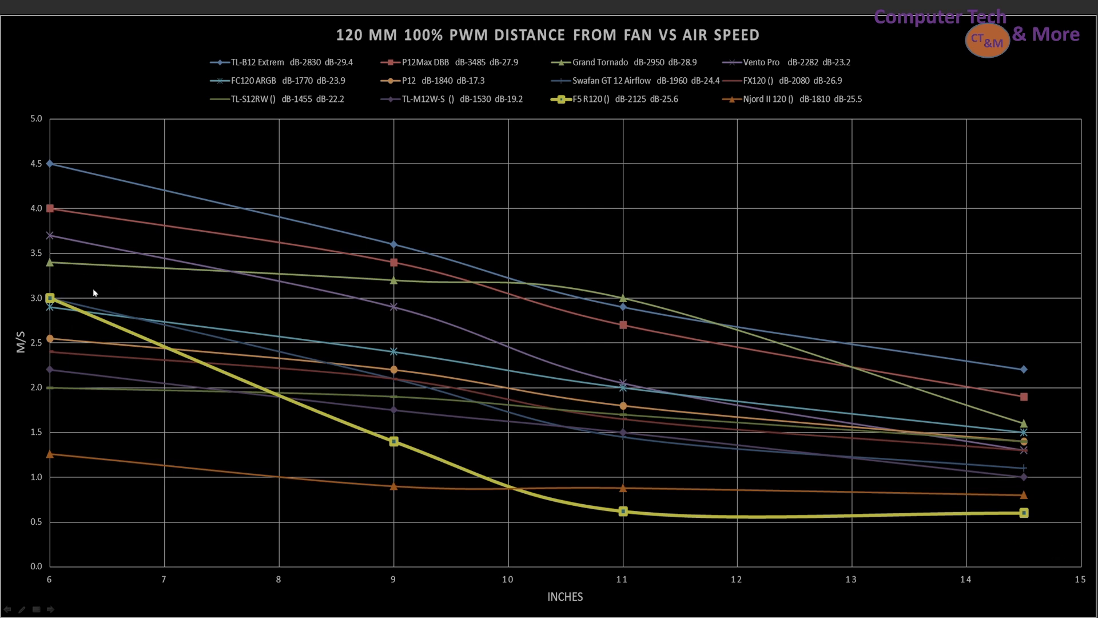
mouse_move(180, 353)
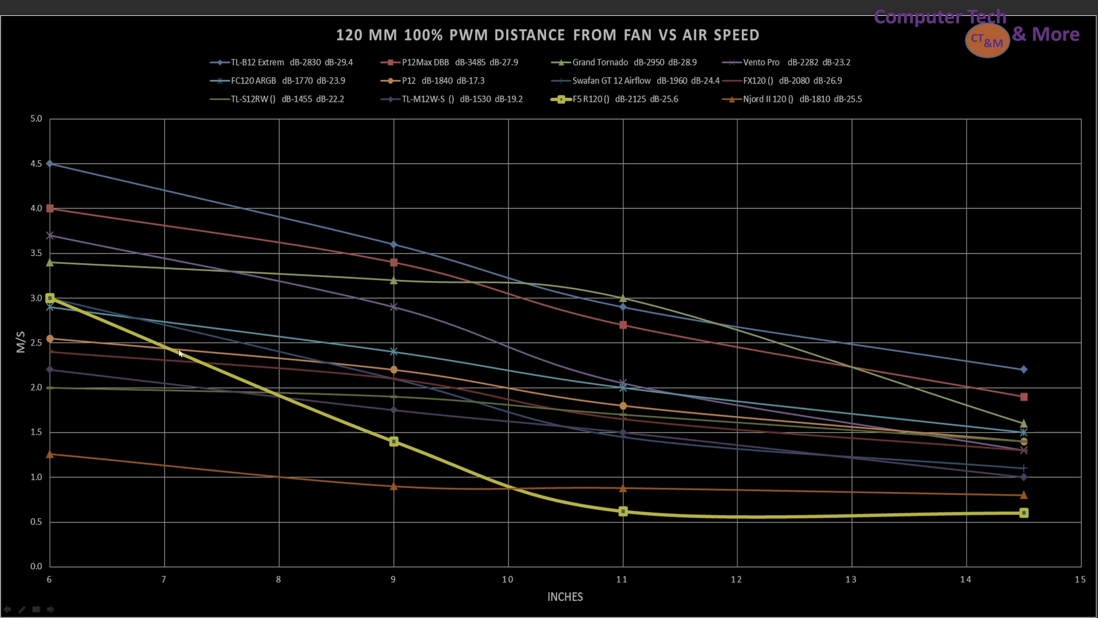
mouse_move(29, 275)
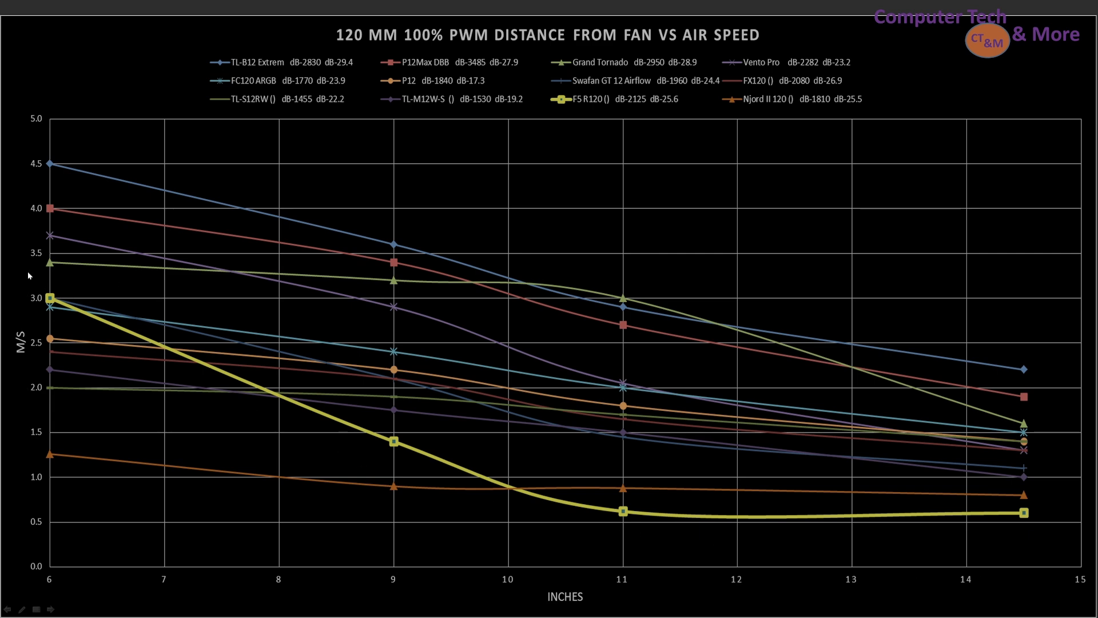
mouse_move(516, 422)
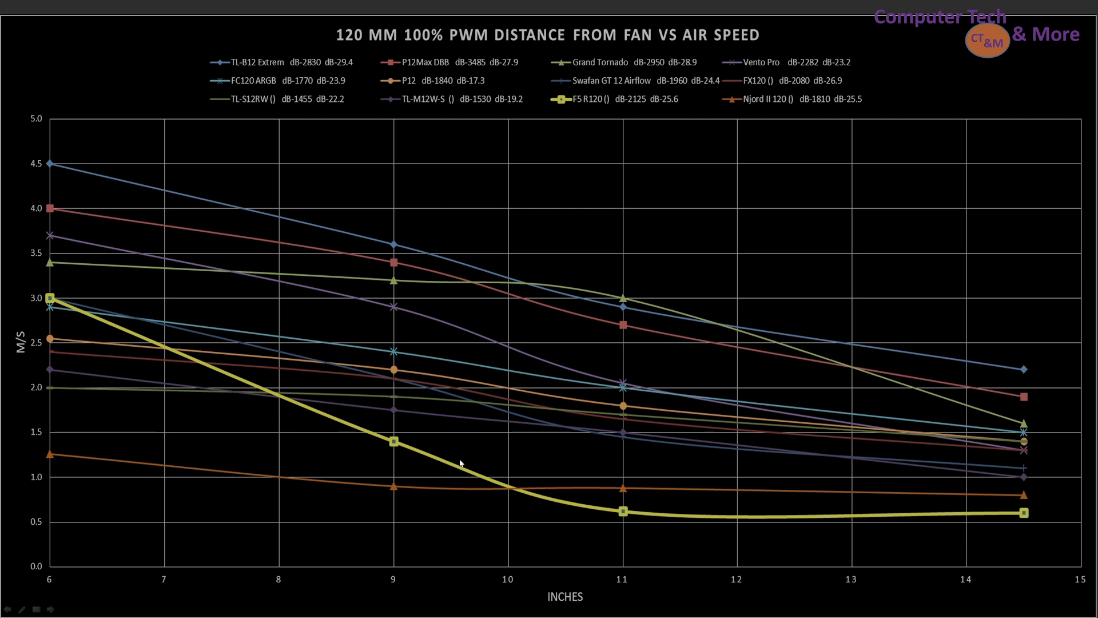
mouse_move(335, 324)
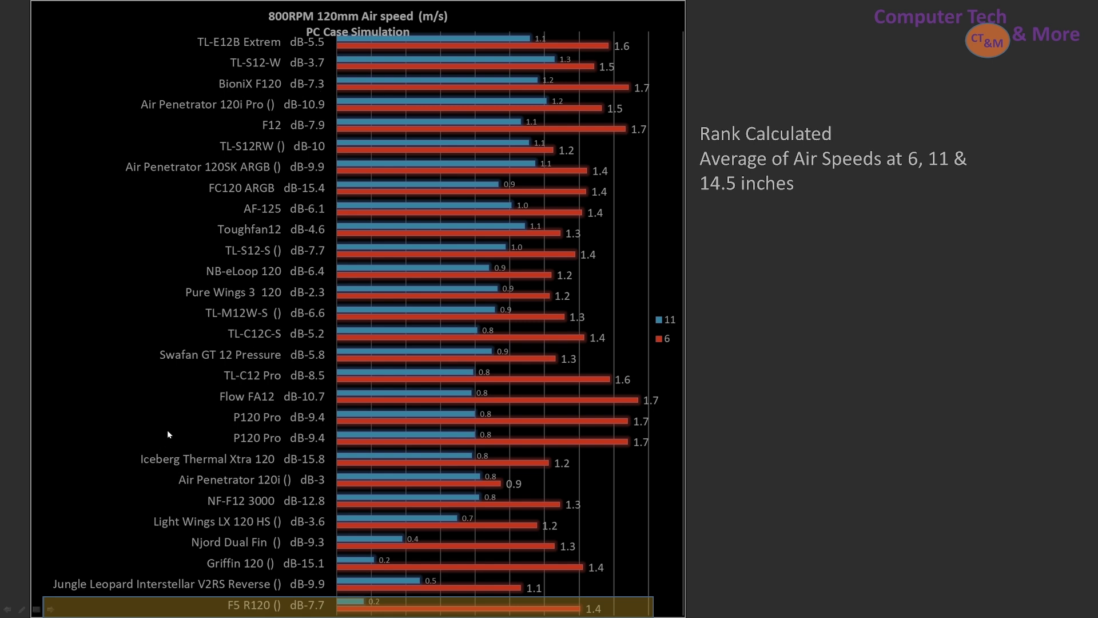
mouse_move(609, 385)
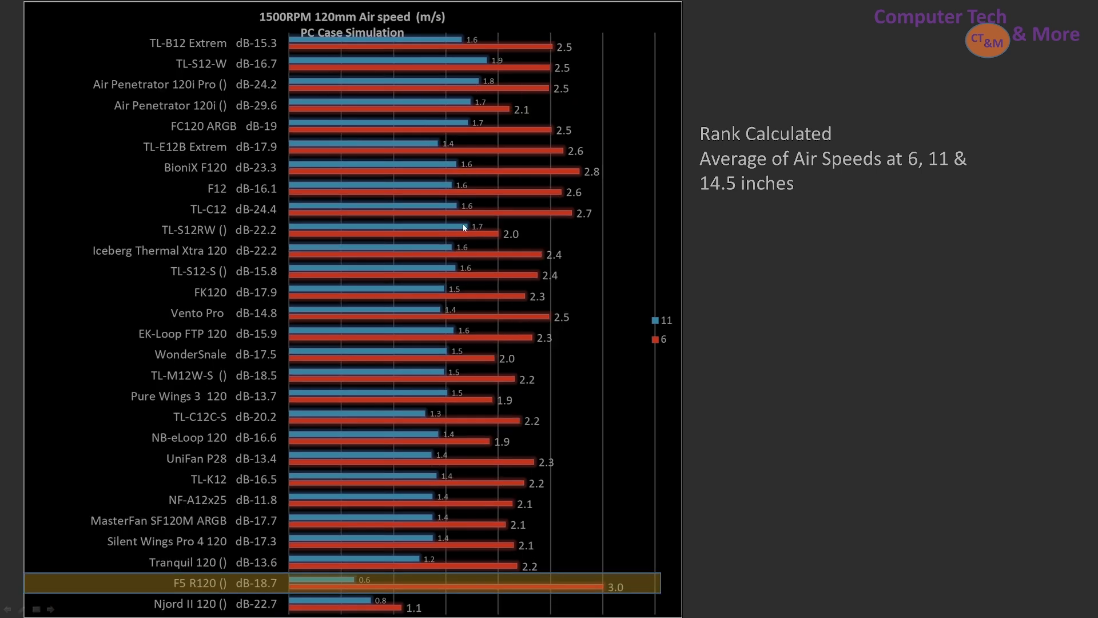
mouse_move(278, 368)
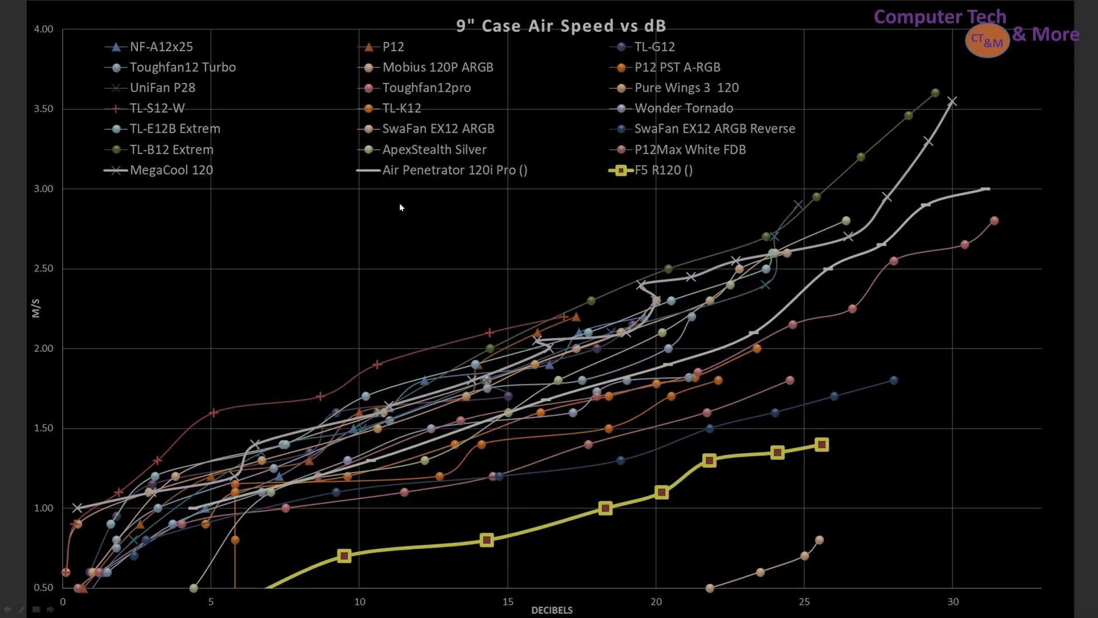
mouse_move(287, 330)
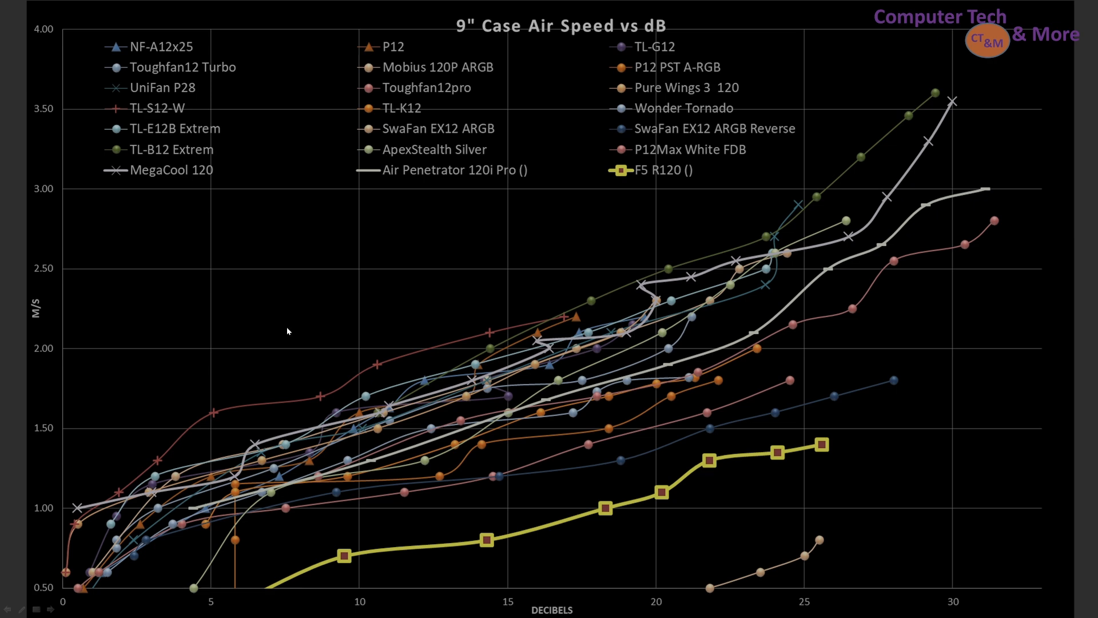
mouse_move(515, 346)
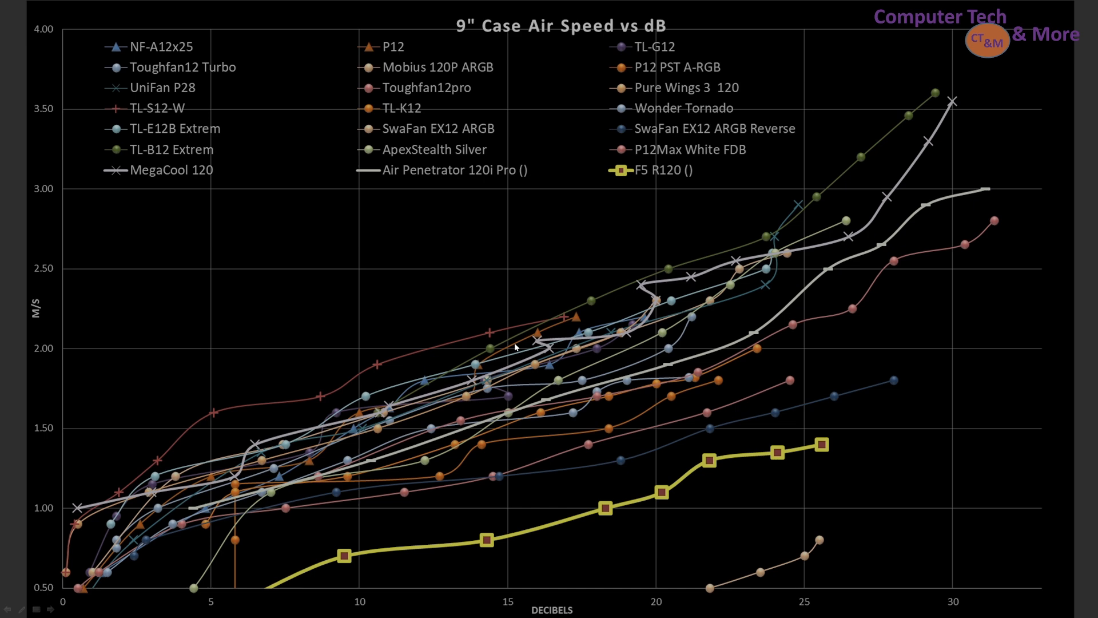
mouse_move(812, 568)
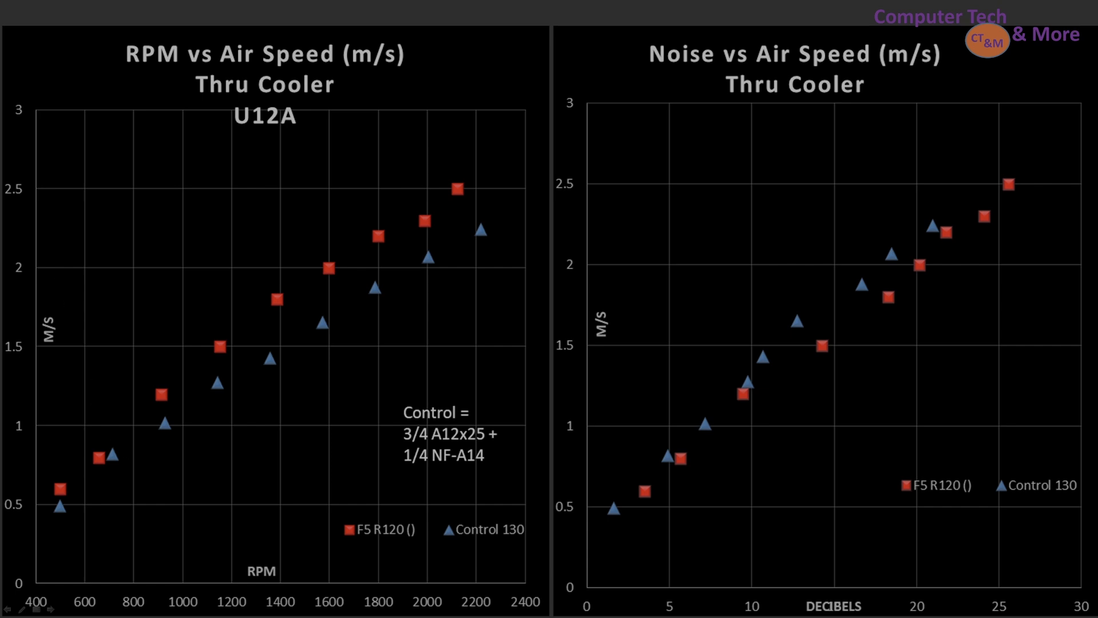
mouse_move(342, 587)
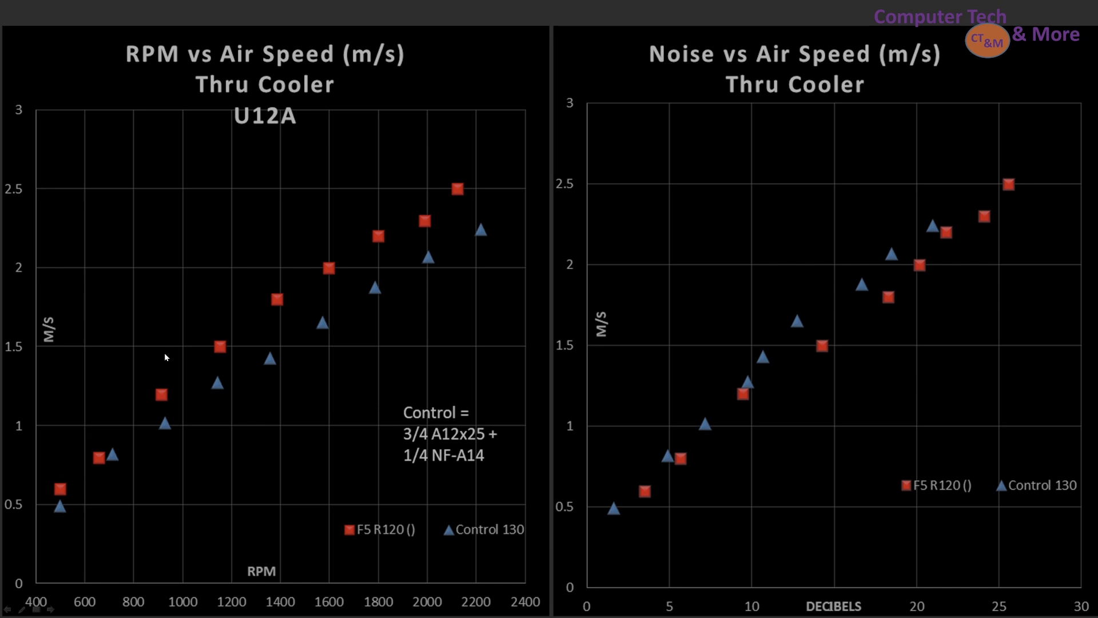
mouse_move(547, 220)
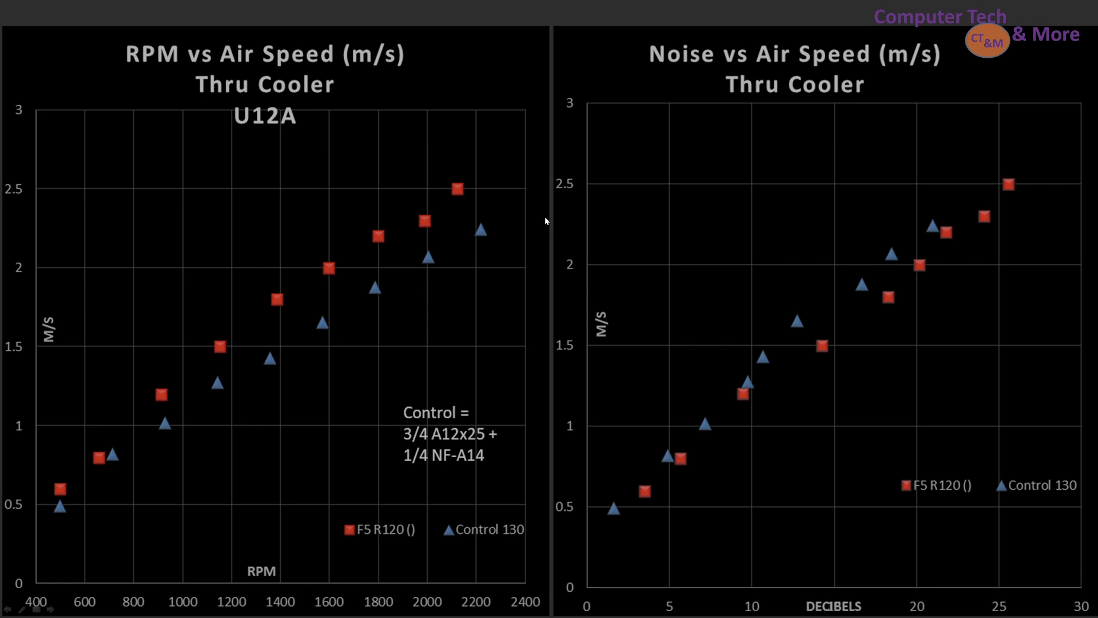
mouse_move(778, 375)
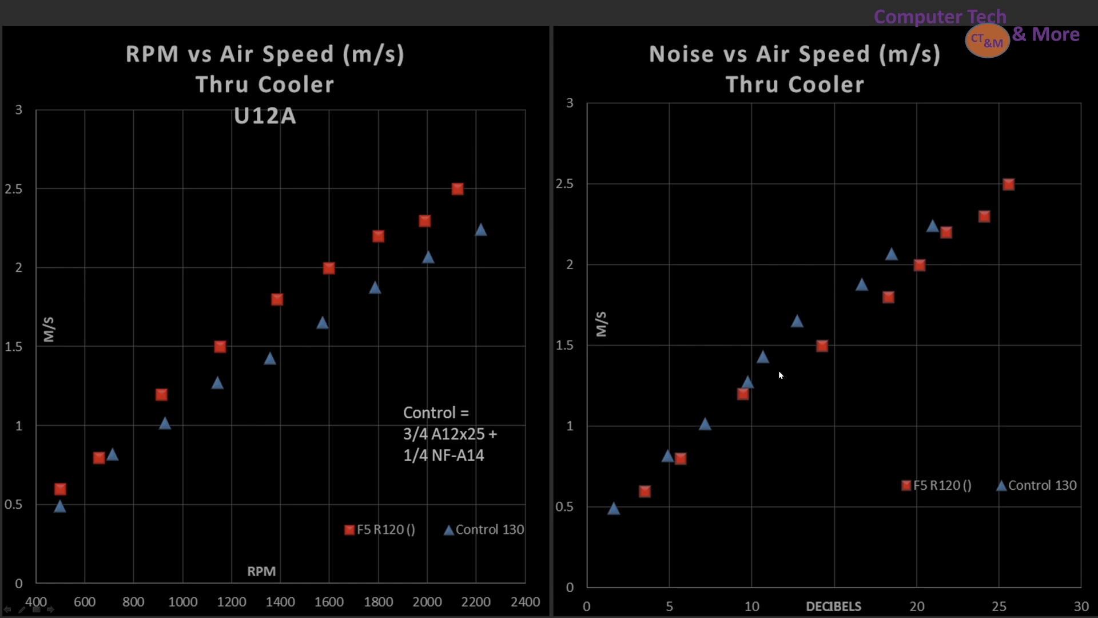
mouse_move(966, 353)
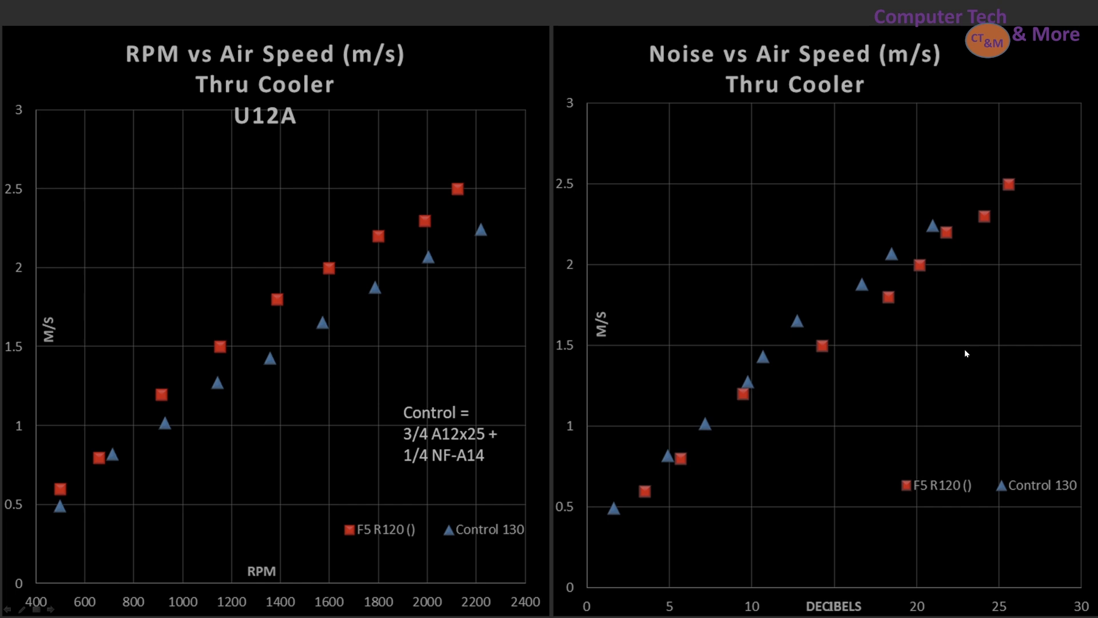
mouse_move(753, 455)
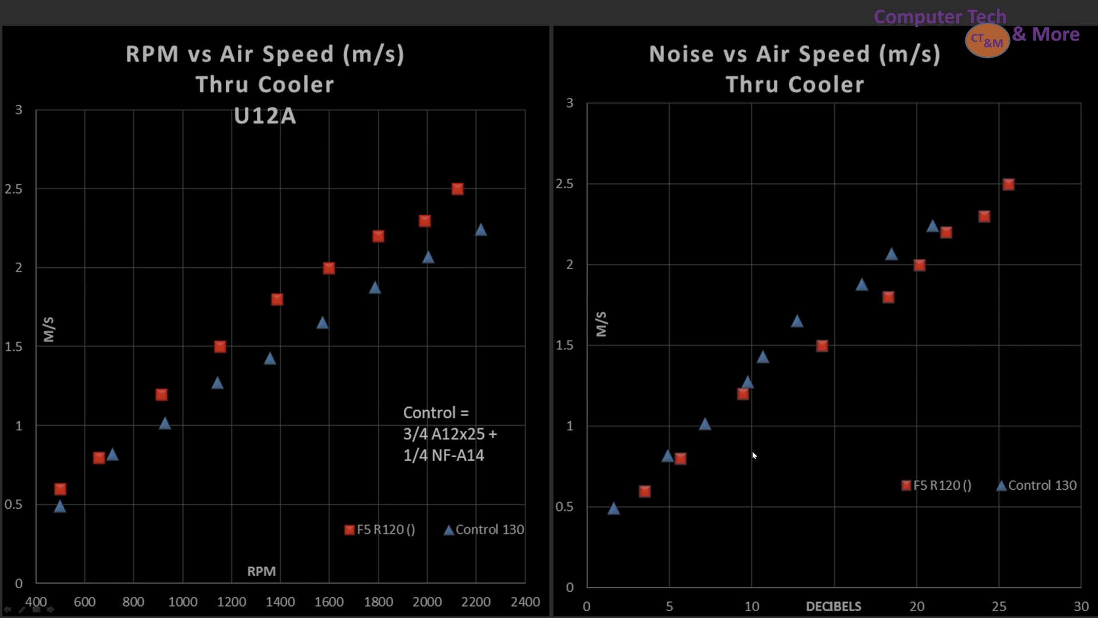
mouse_move(732, 382)
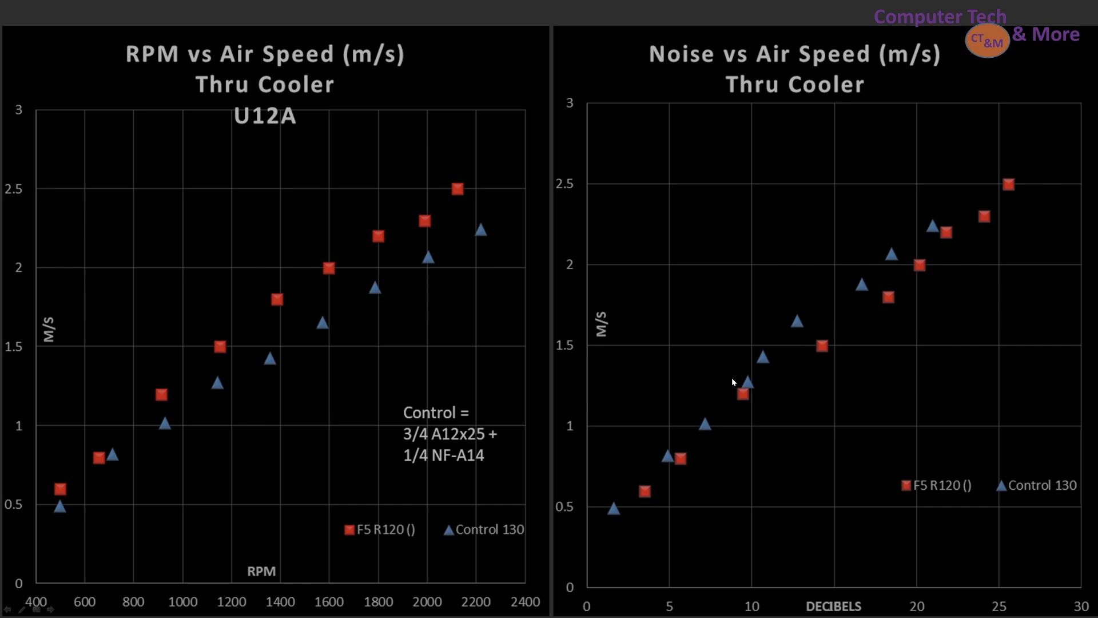
mouse_move(780, 390)
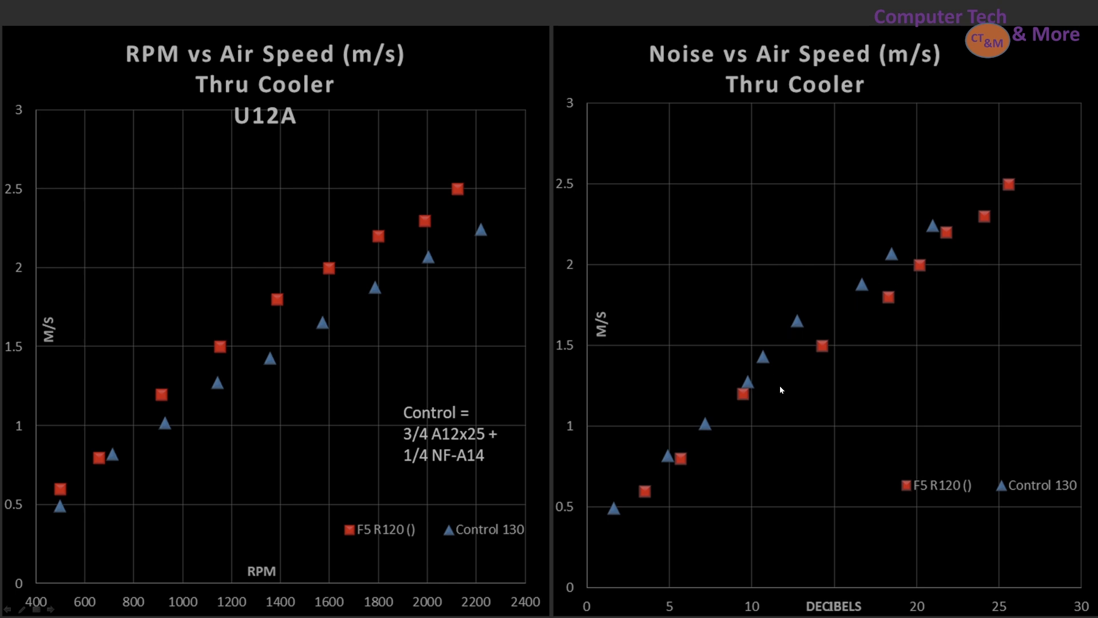
mouse_move(872, 333)
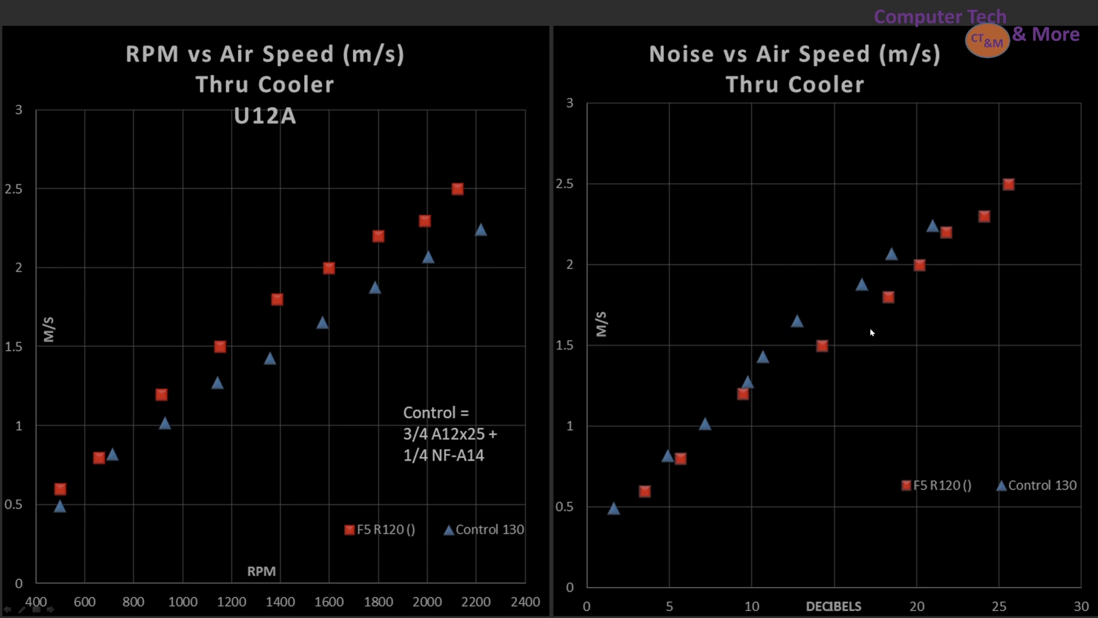
mouse_move(1012, 241)
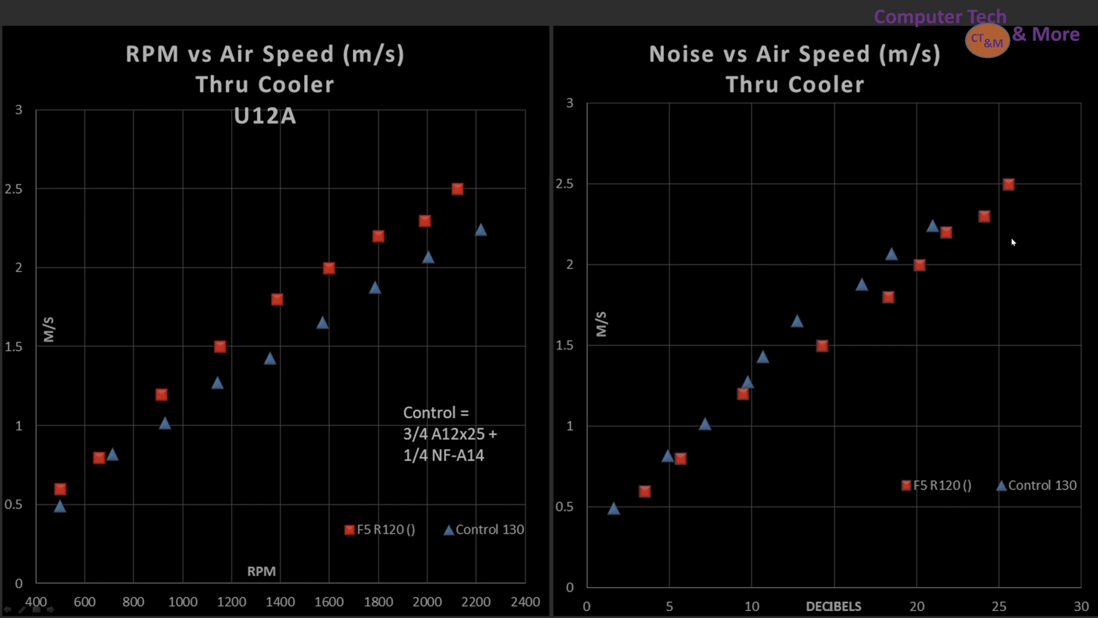
mouse_move(654, 284)
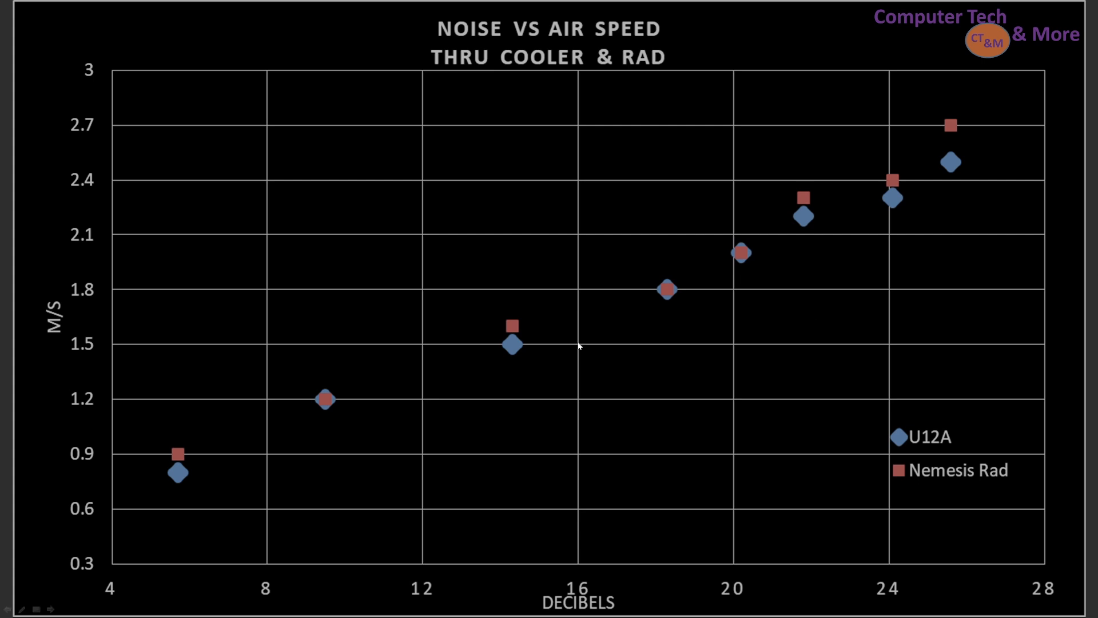
mouse_move(500, 355)
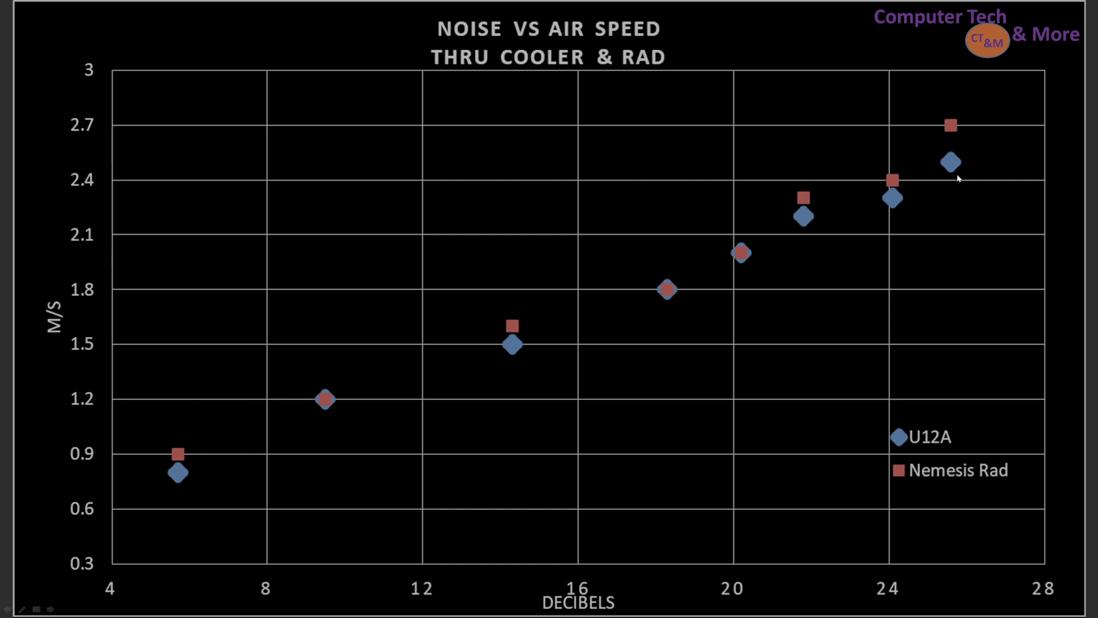
mouse_move(603, 281)
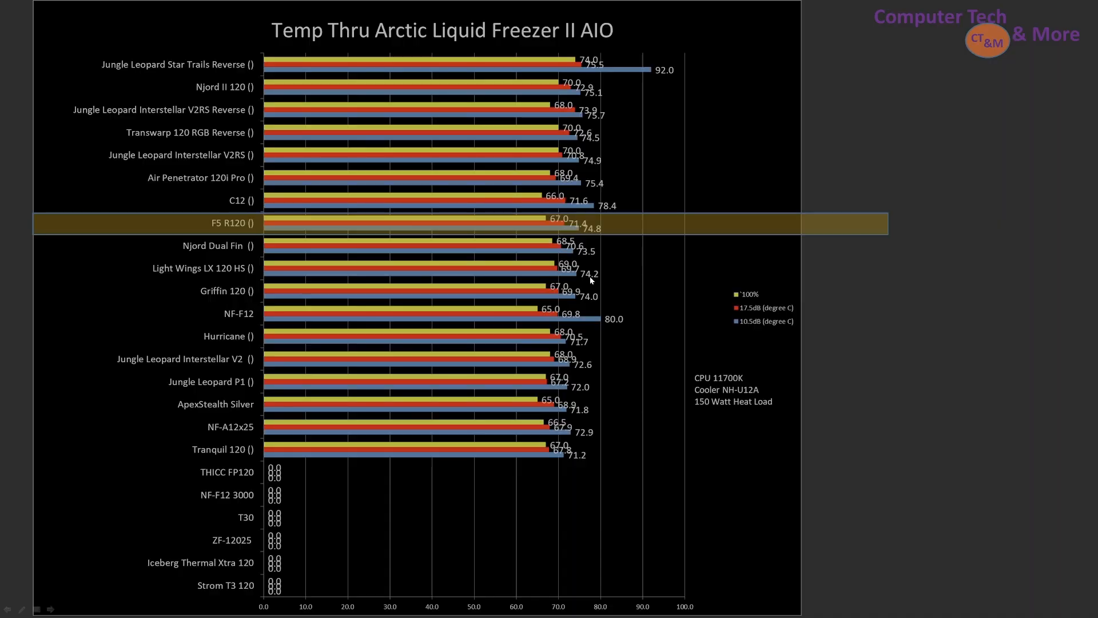
mouse_move(320, 16)
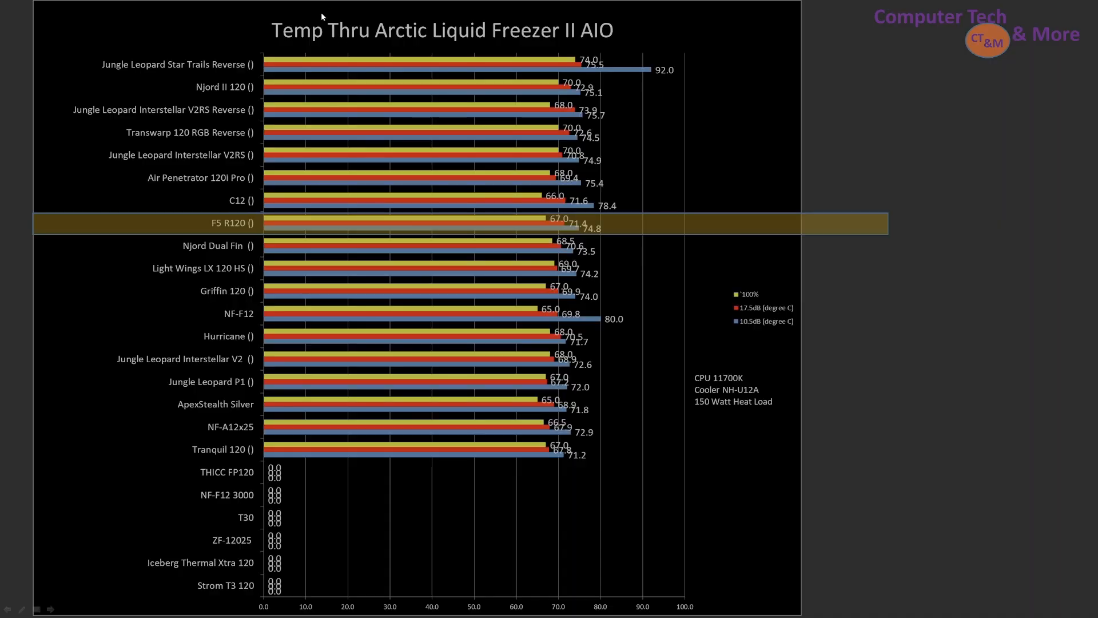
mouse_move(569, 38)
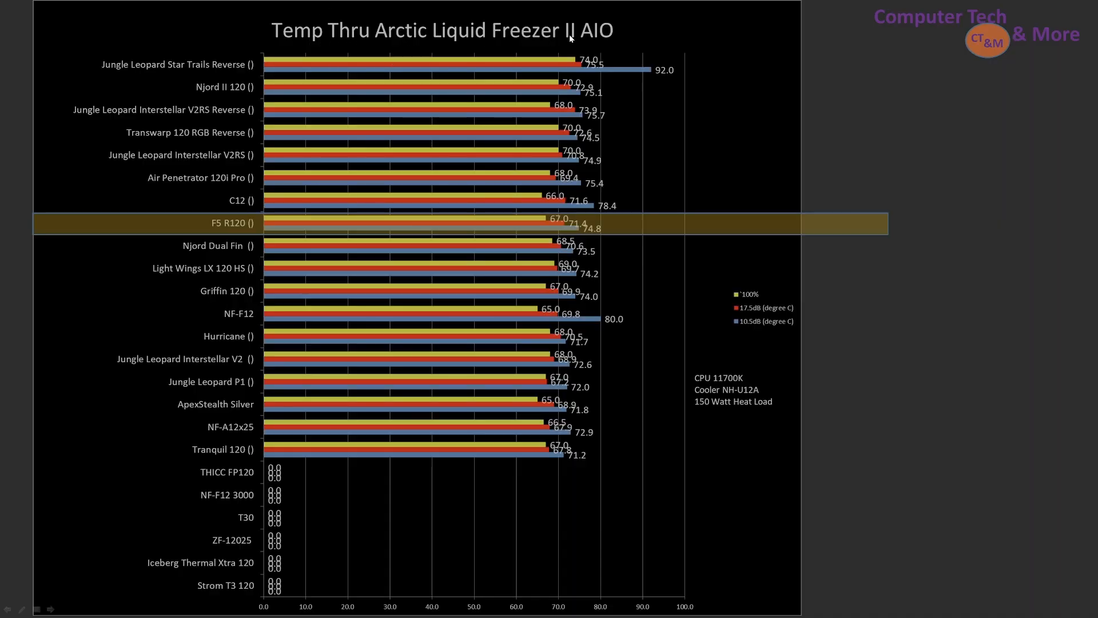
mouse_move(638, 46)
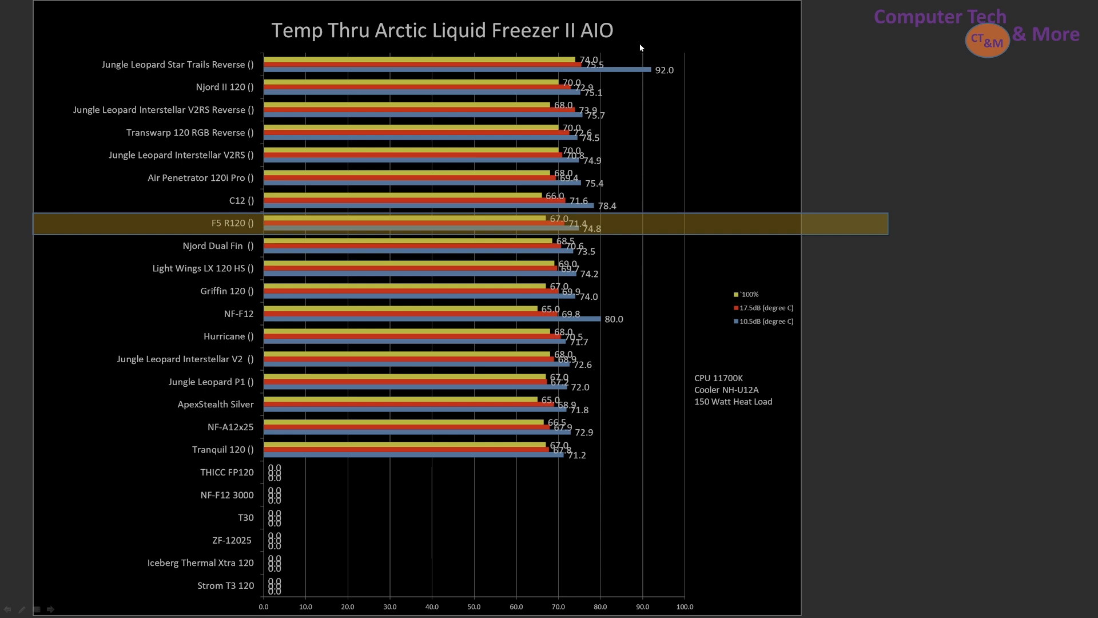
mouse_move(821, 389)
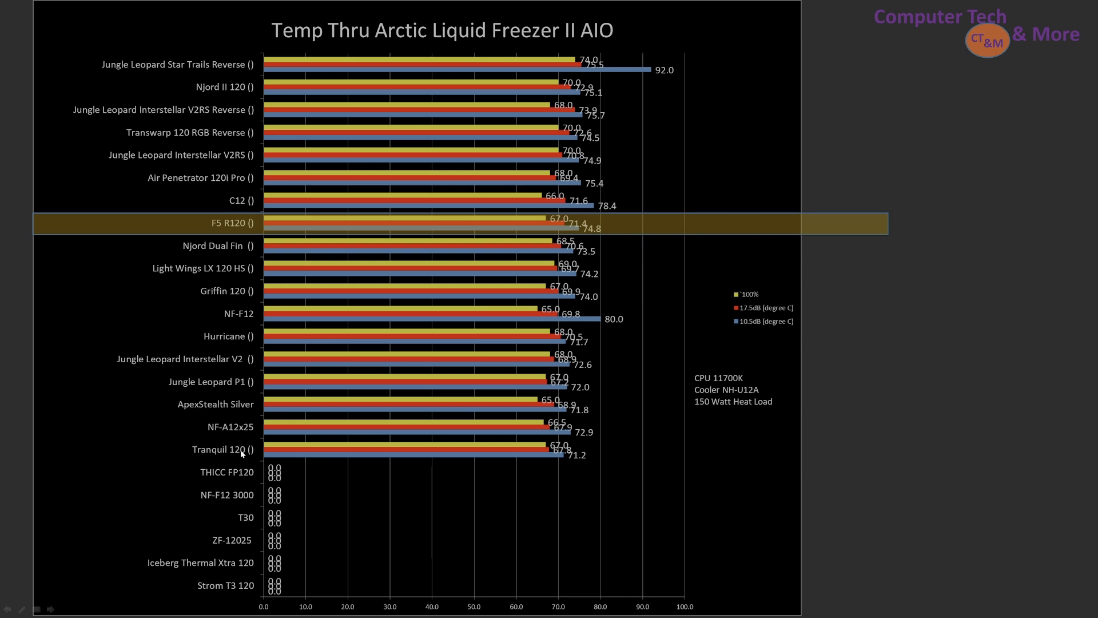
mouse_move(242, 448)
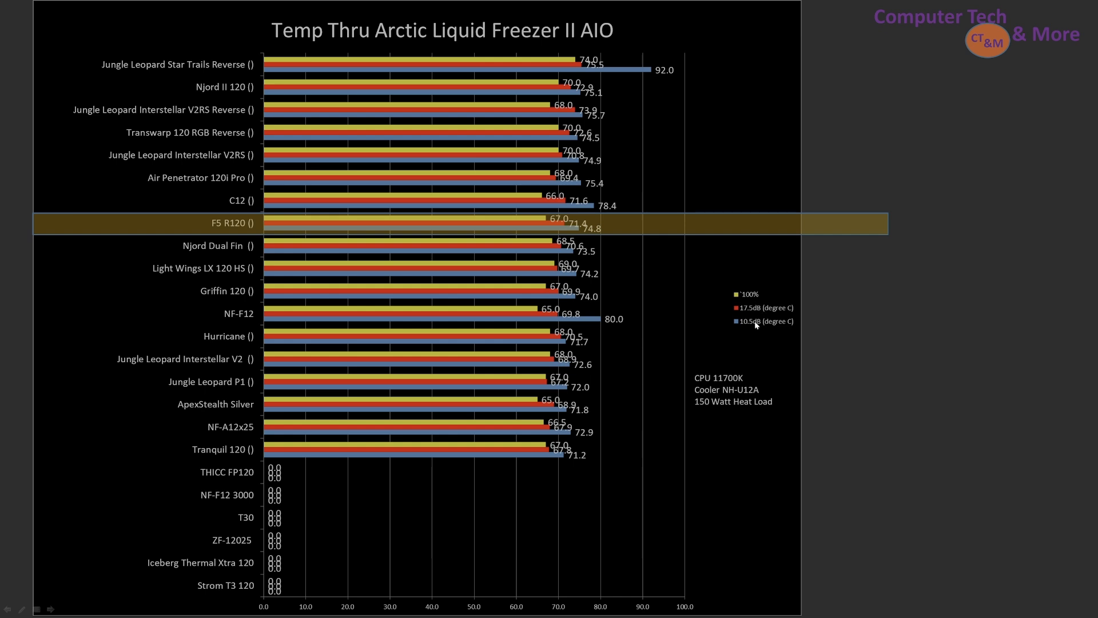
mouse_move(762, 313)
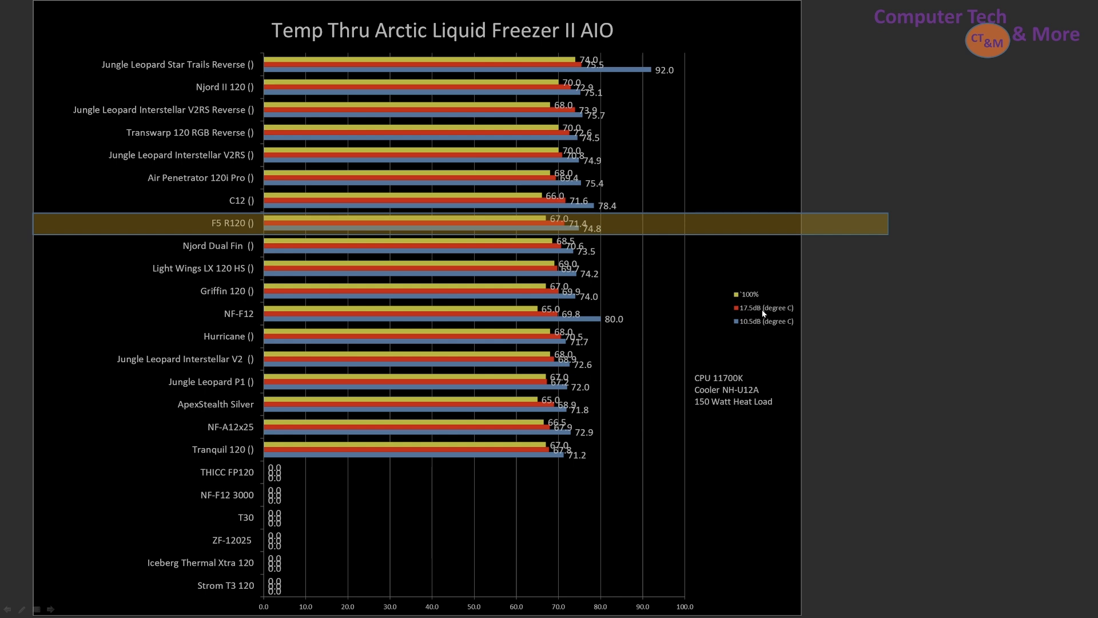
mouse_move(771, 326)
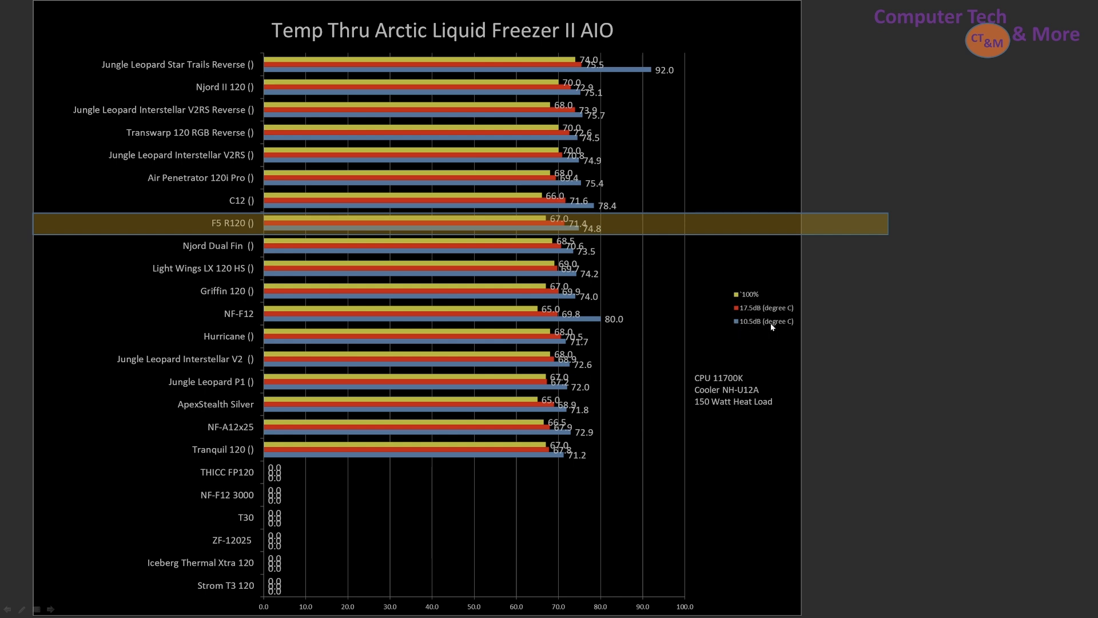
mouse_move(257, 250)
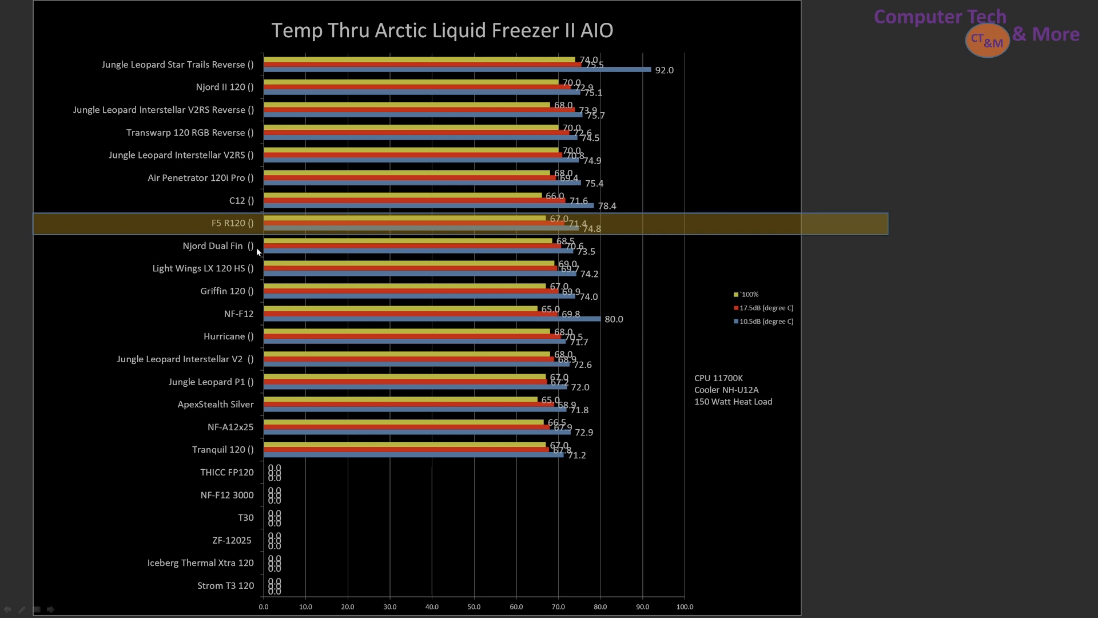
mouse_move(570, 42)
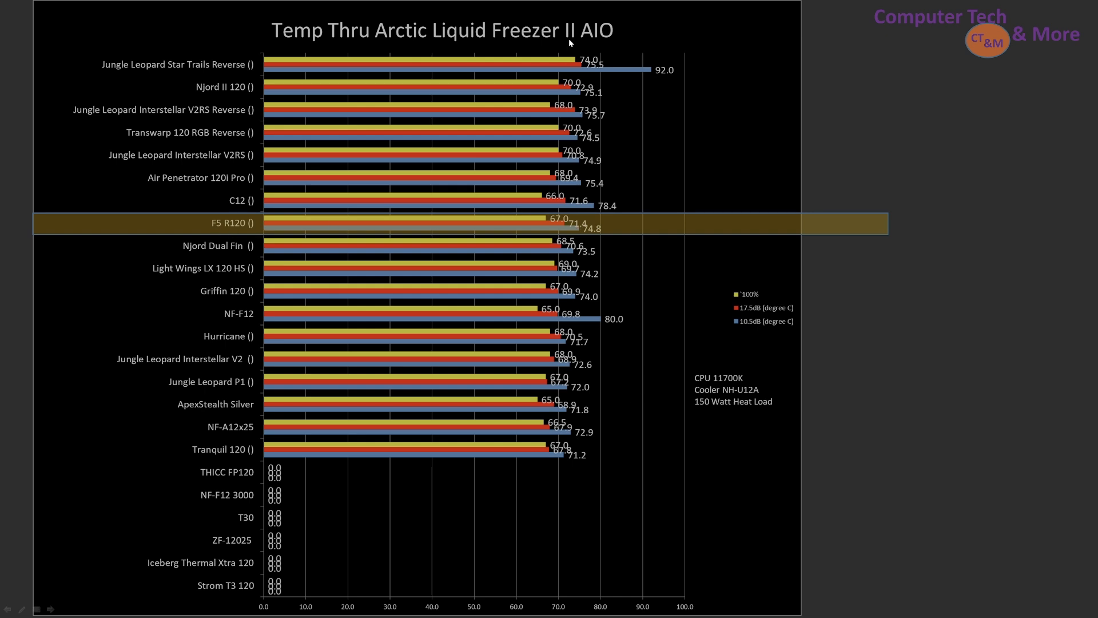
mouse_move(189, 416)
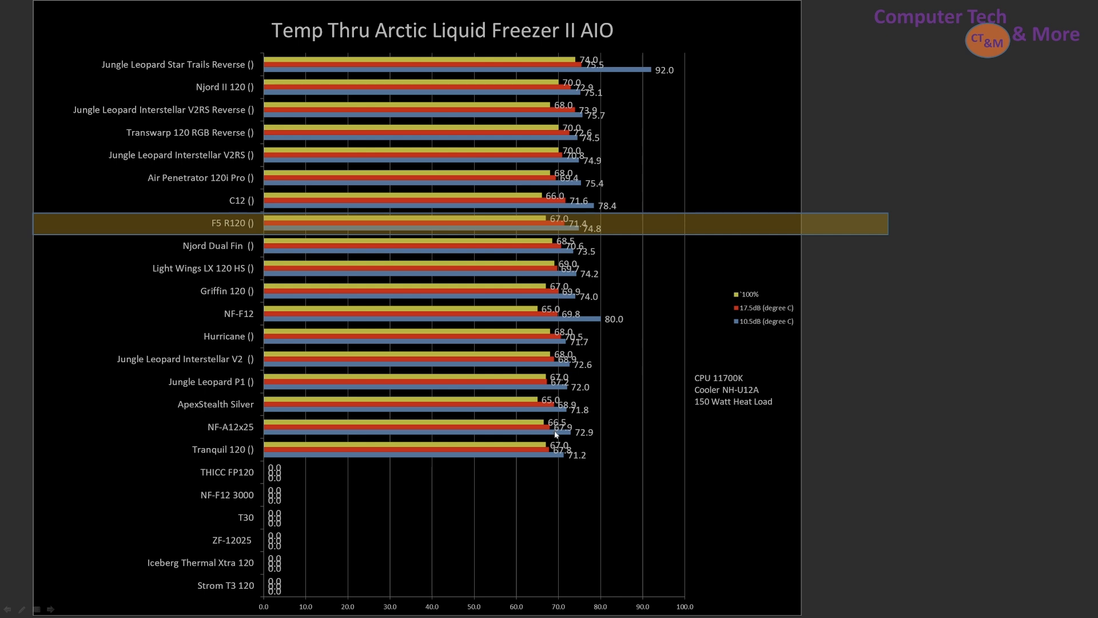
mouse_move(570, 432)
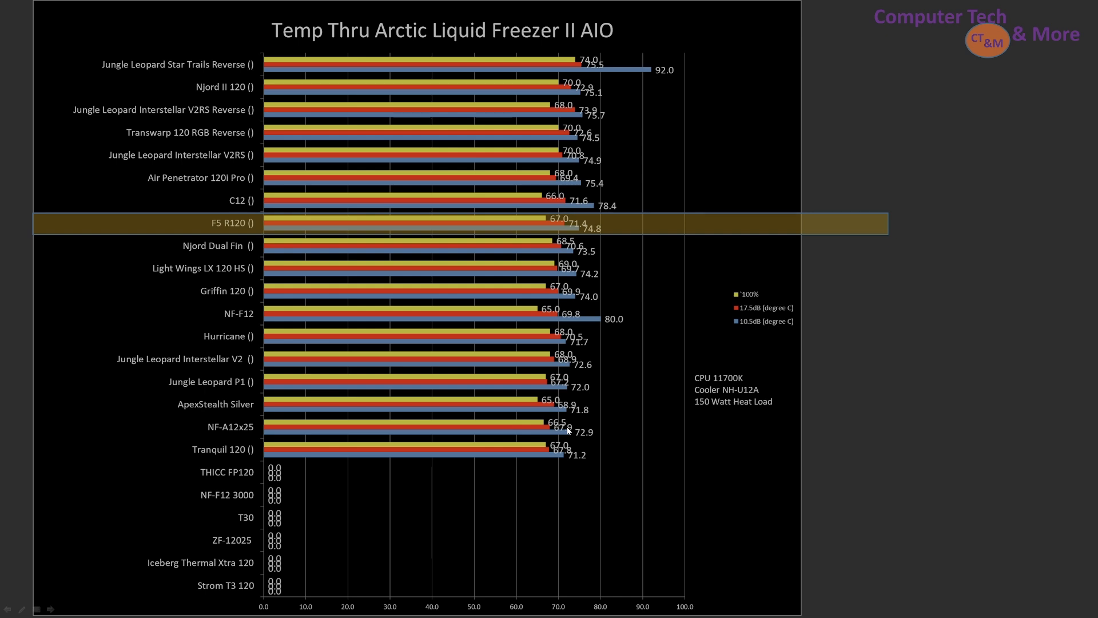
mouse_move(568, 432)
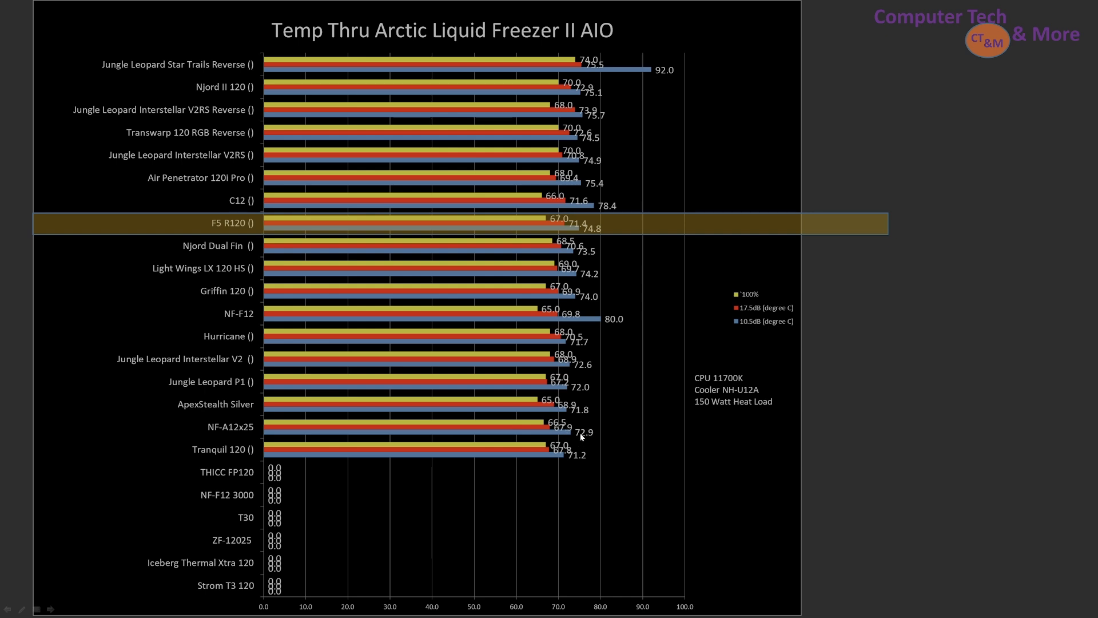
mouse_move(739, 447)
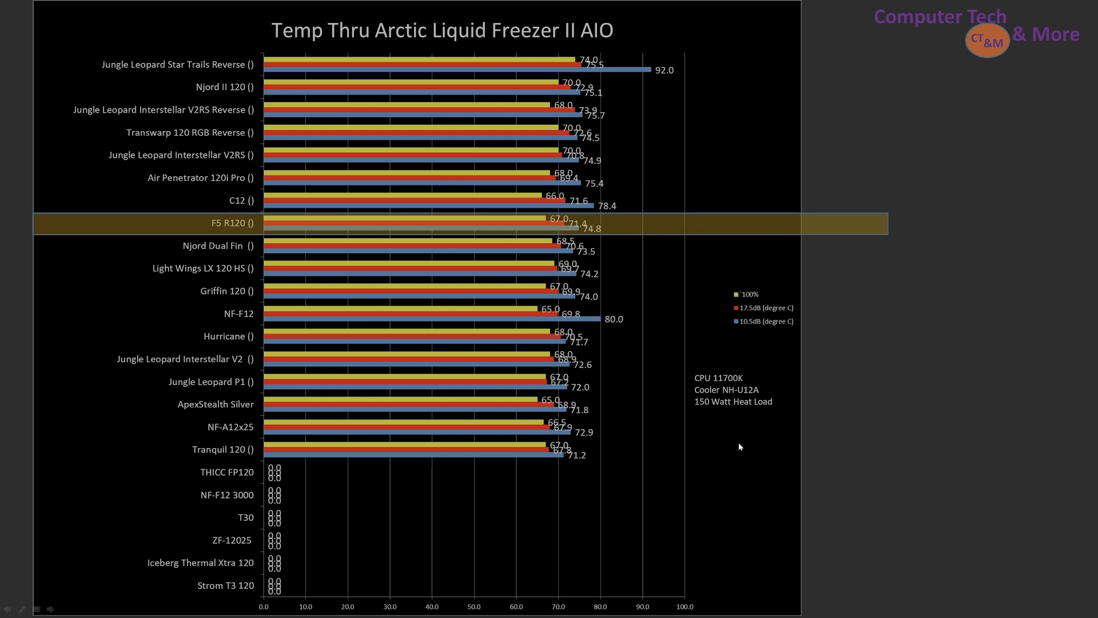
mouse_move(748, 469)
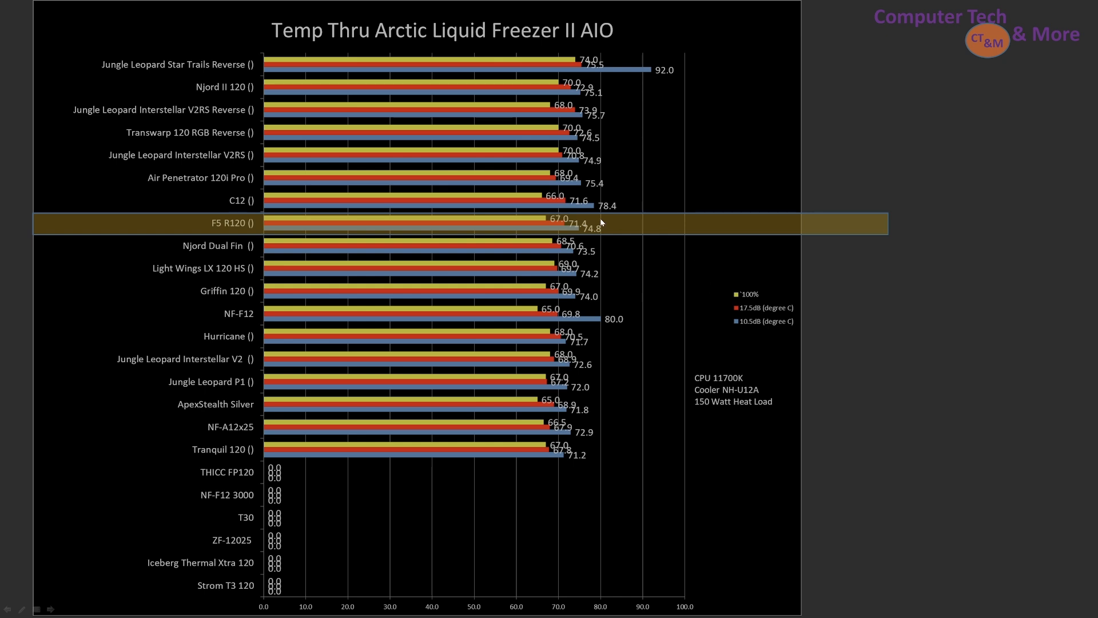
mouse_move(574, 191)
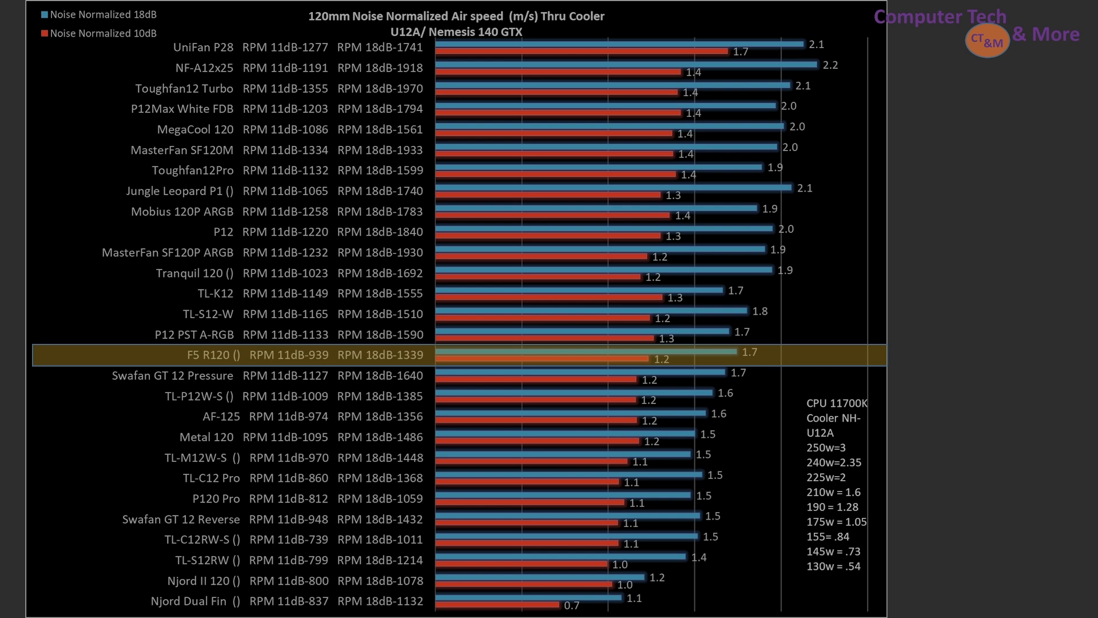
mouse_move(613, 365)
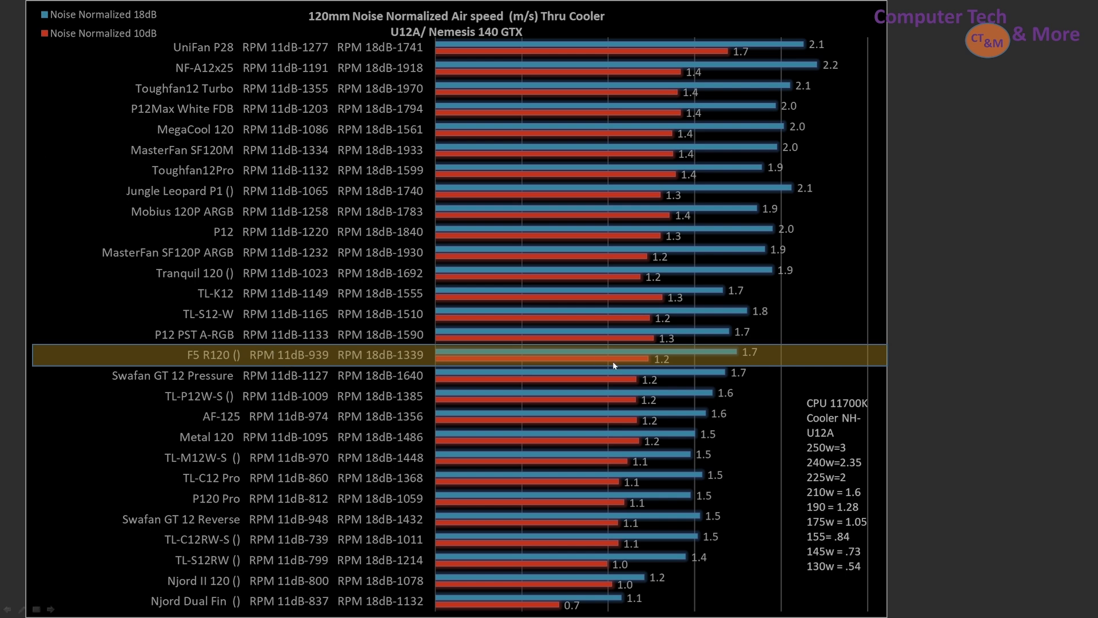
mouse_move(207, 4)
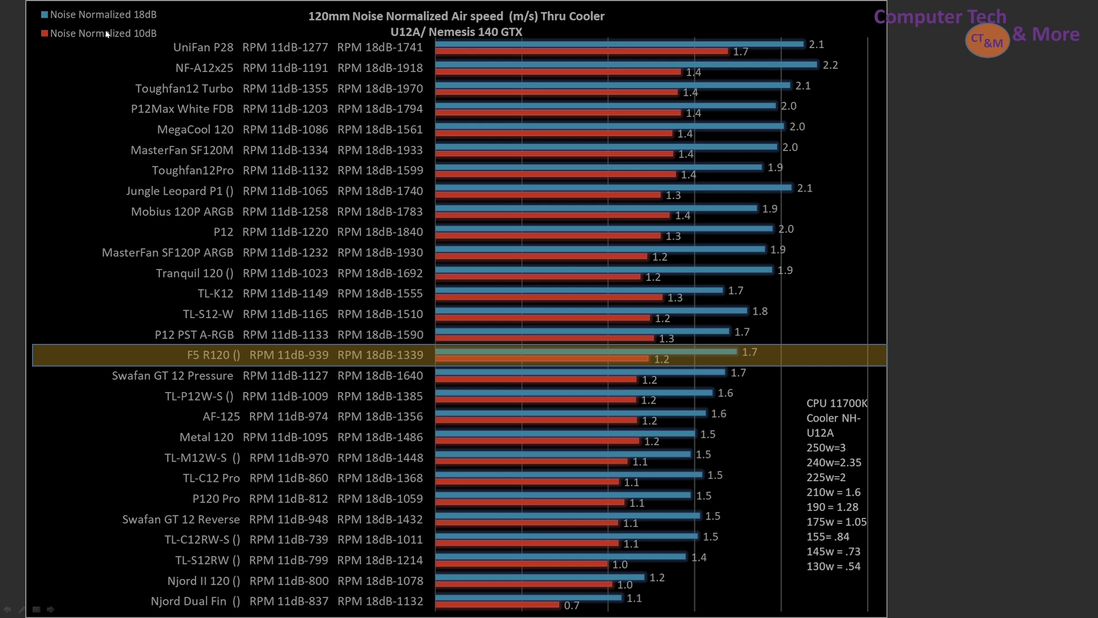
mouse_move(123, 14)
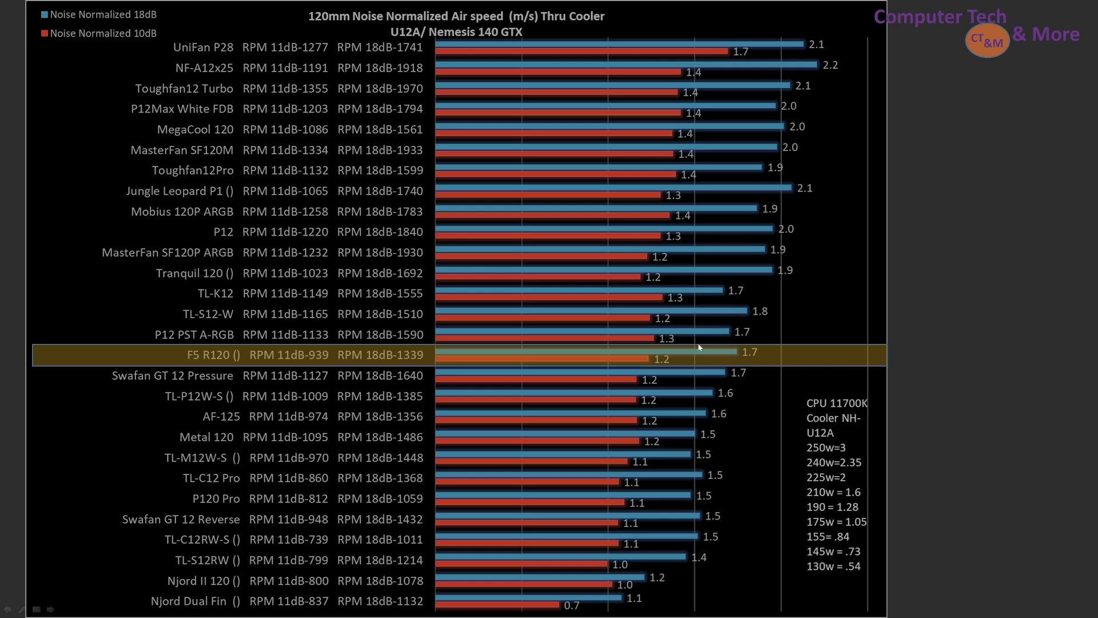
mouse_move(224, 553)
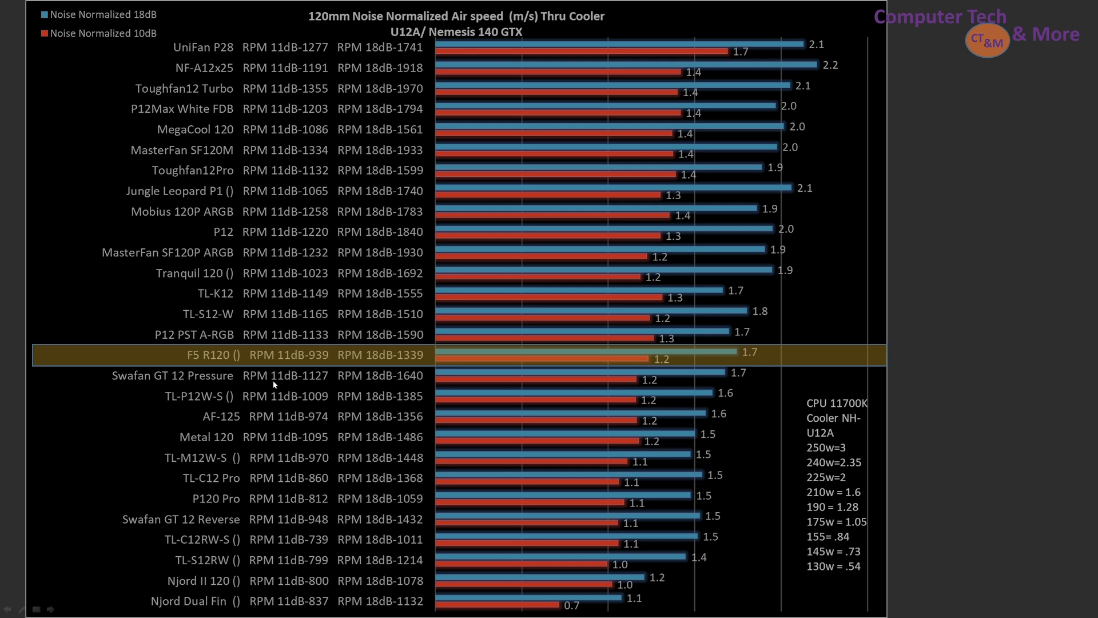
mouse_move(663, 302)
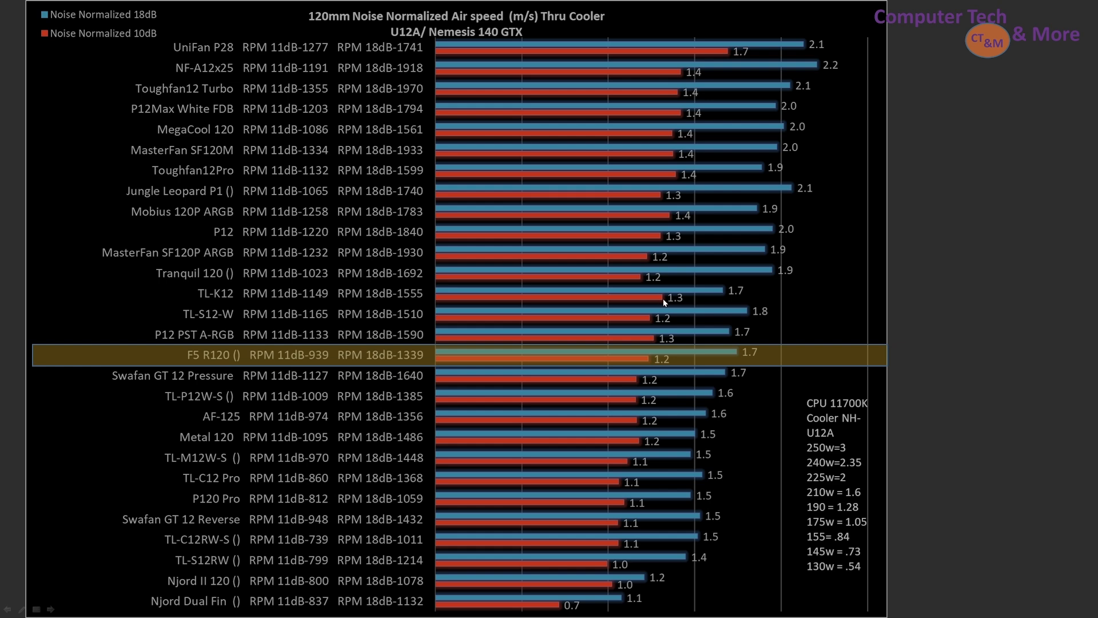
mouse_move(951, 232)
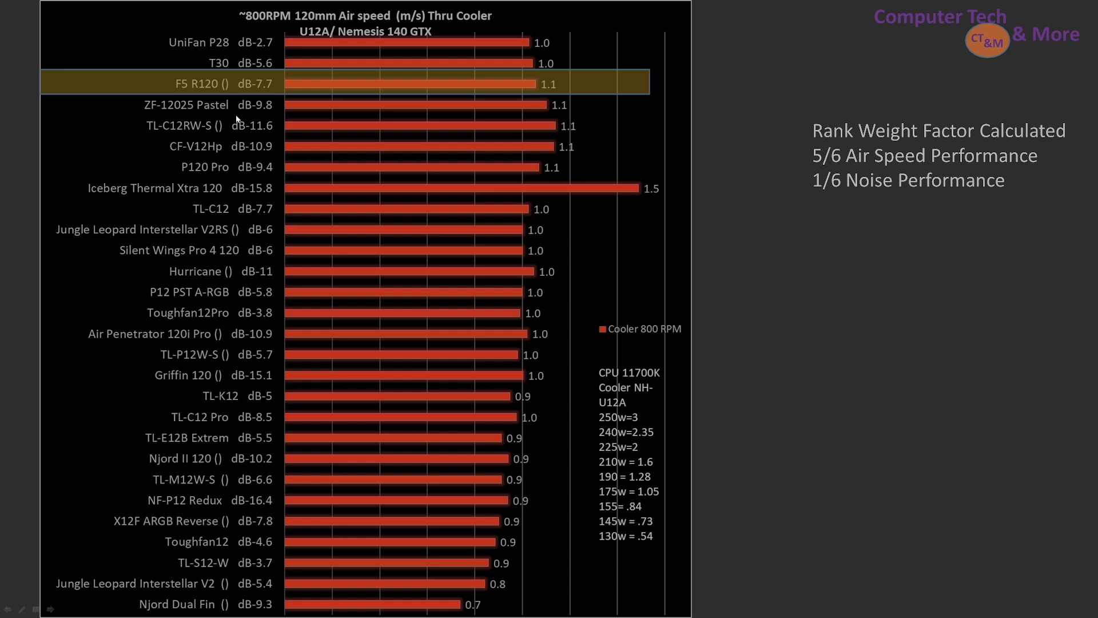
mouse_move(752, 76)
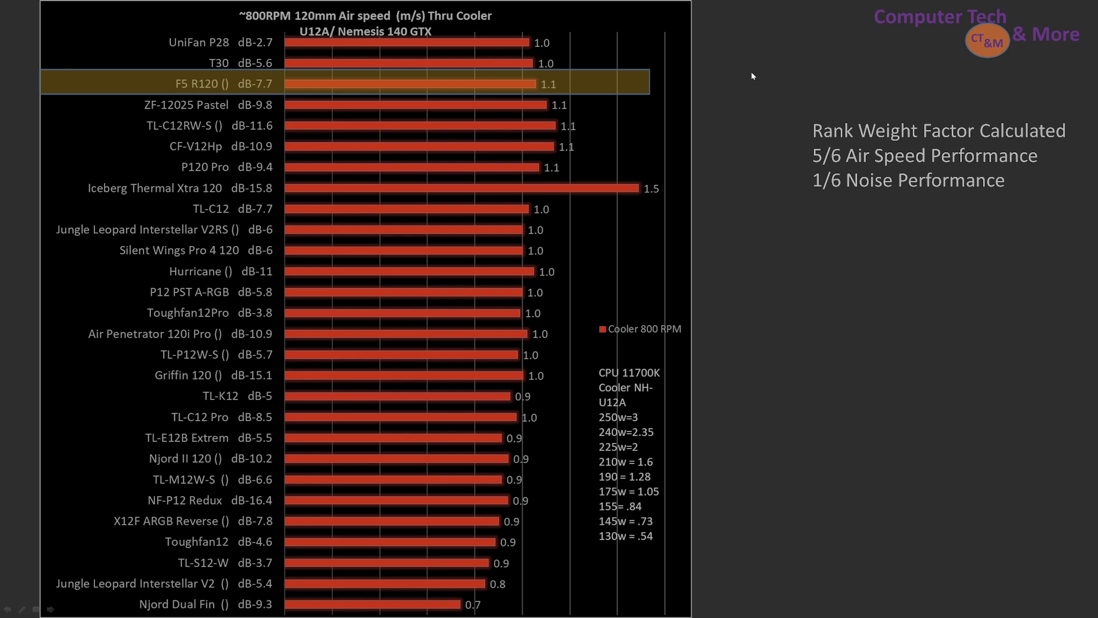
mouse_move(864, 89)
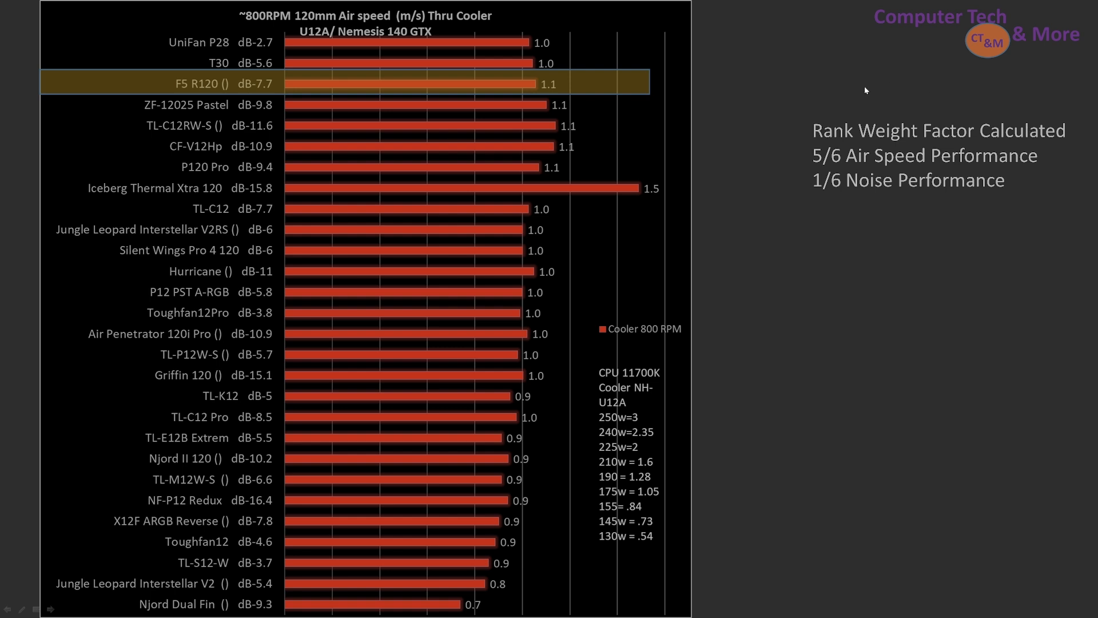
mouse_move(809, 134)
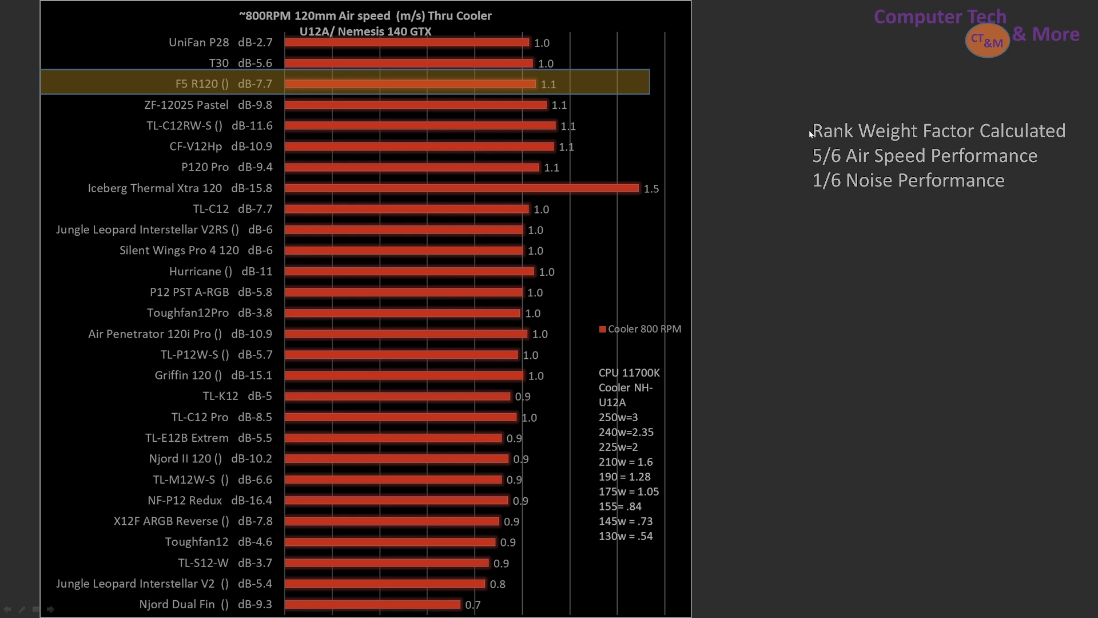
mouse_move(830, 189)
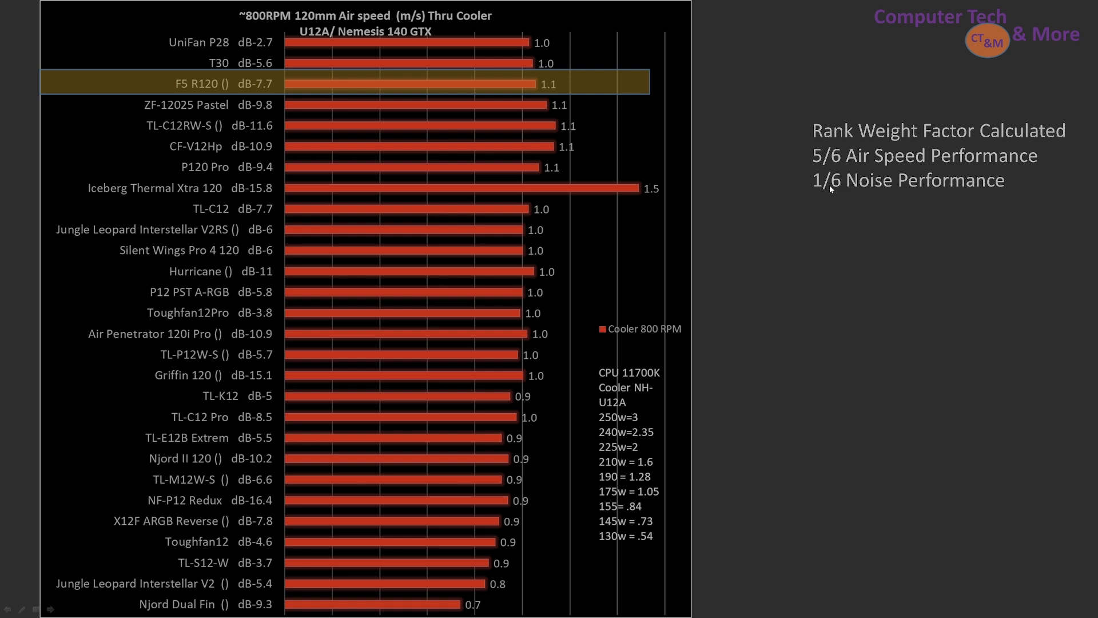
mouse_move(884, 199)
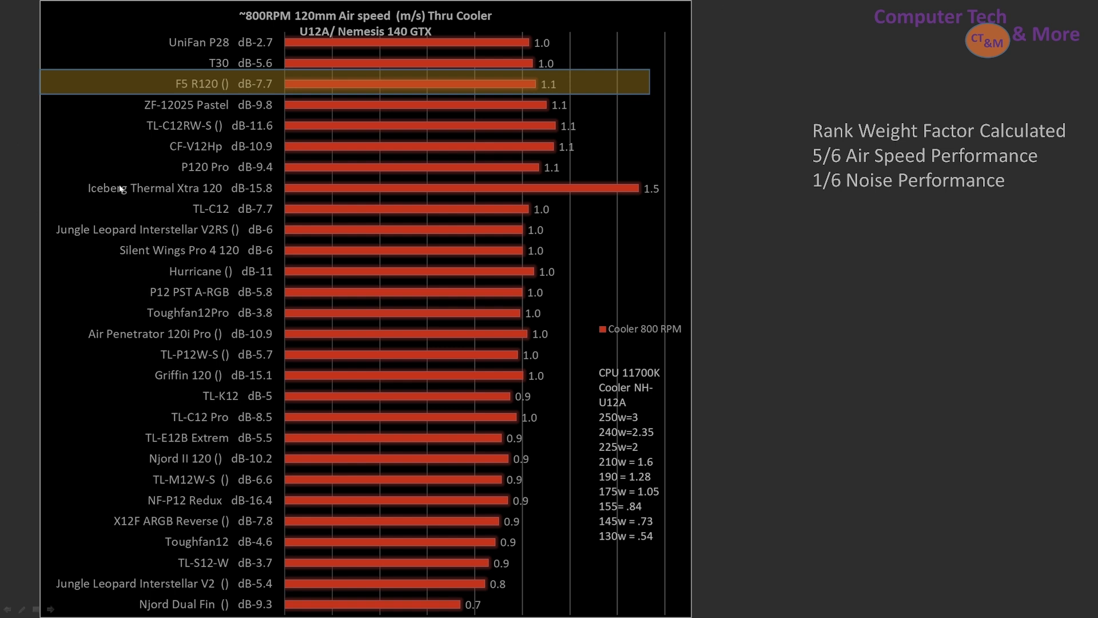
mouse_move(736, 217)
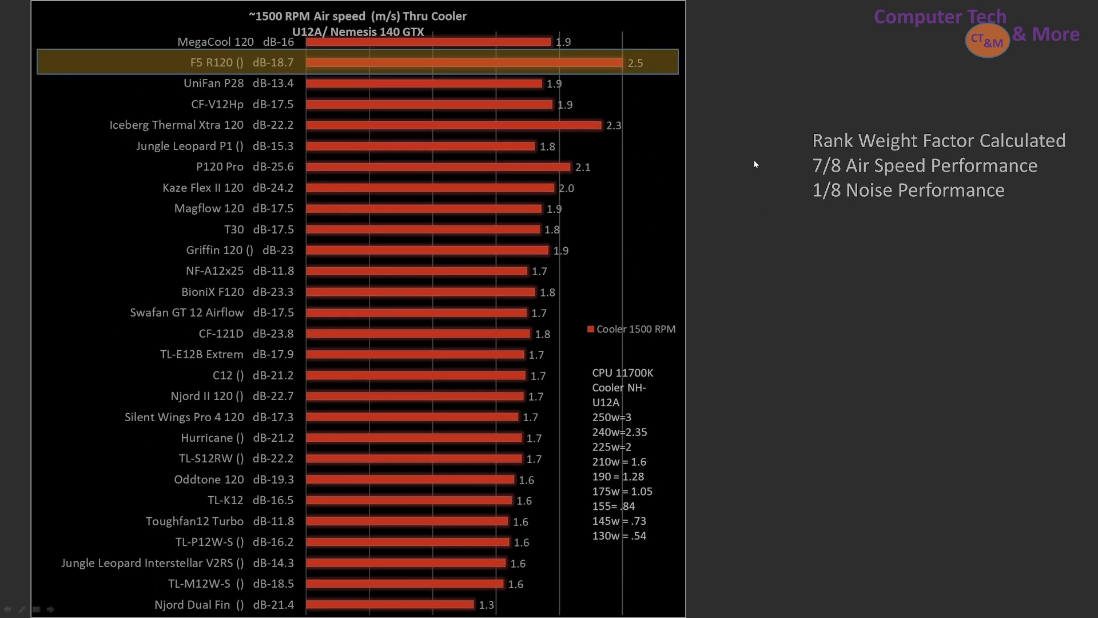
mouse_move(969, 100)
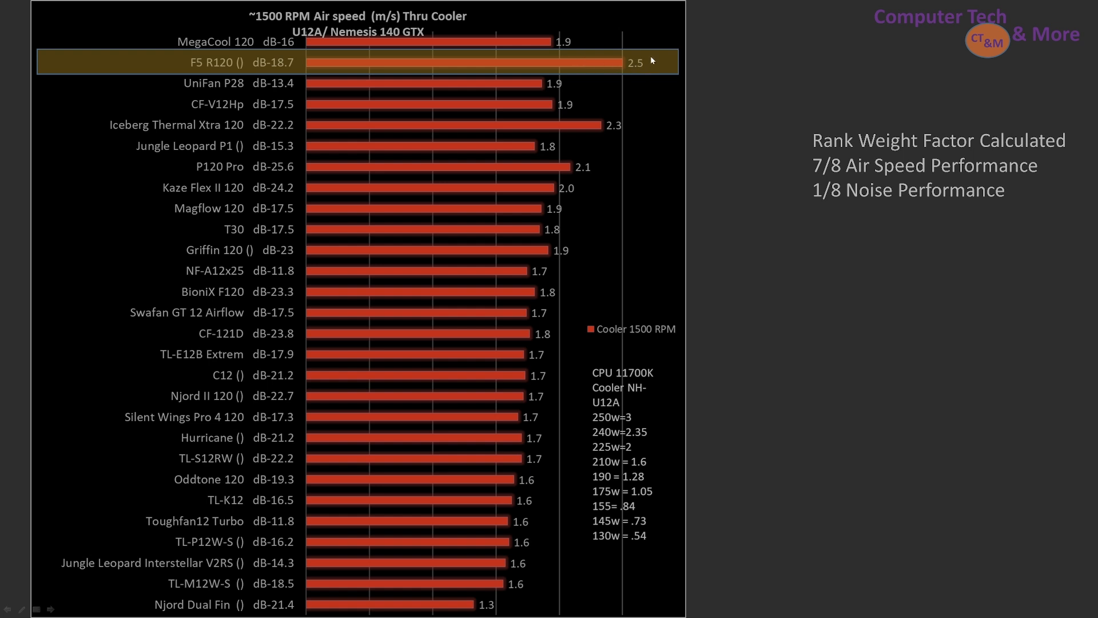
mouse_move(185, 67)
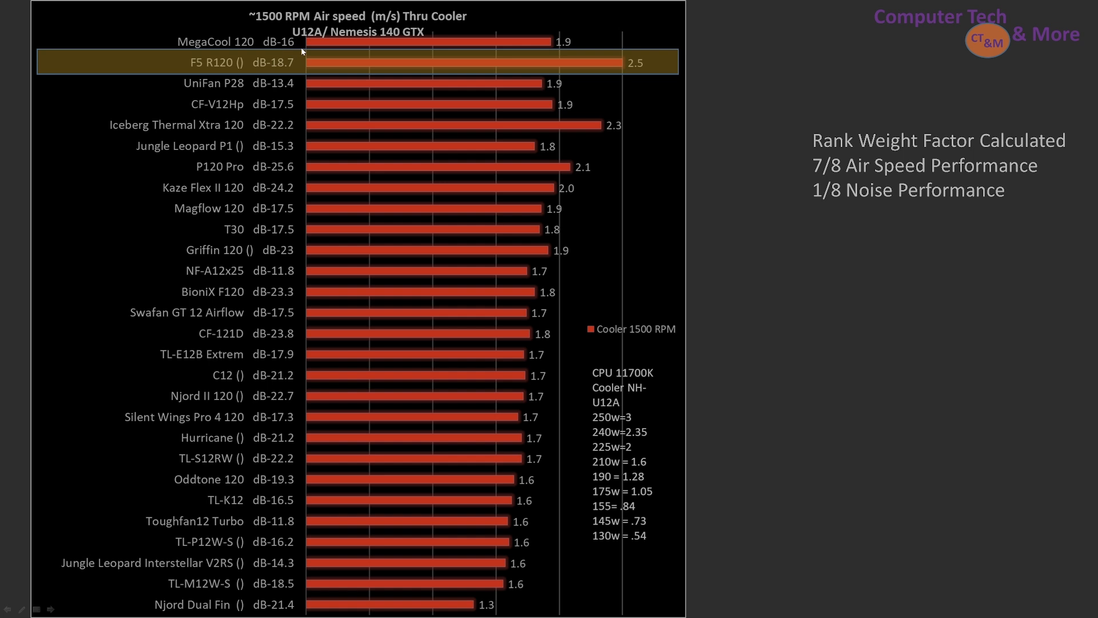
mouse_move(298, 86)
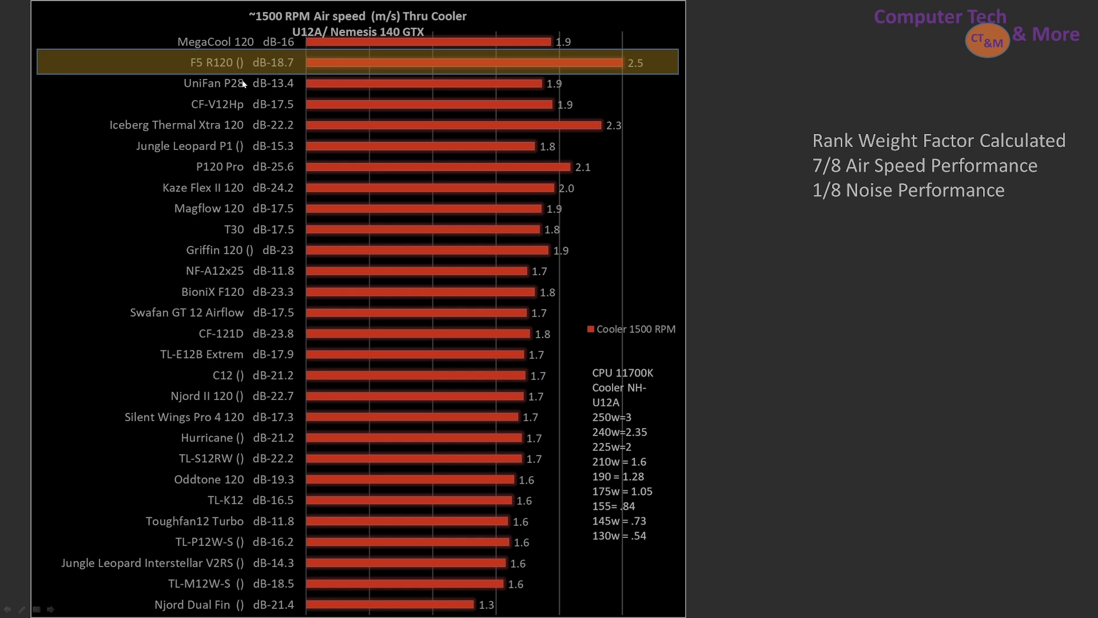
mouse_move(245, 5)
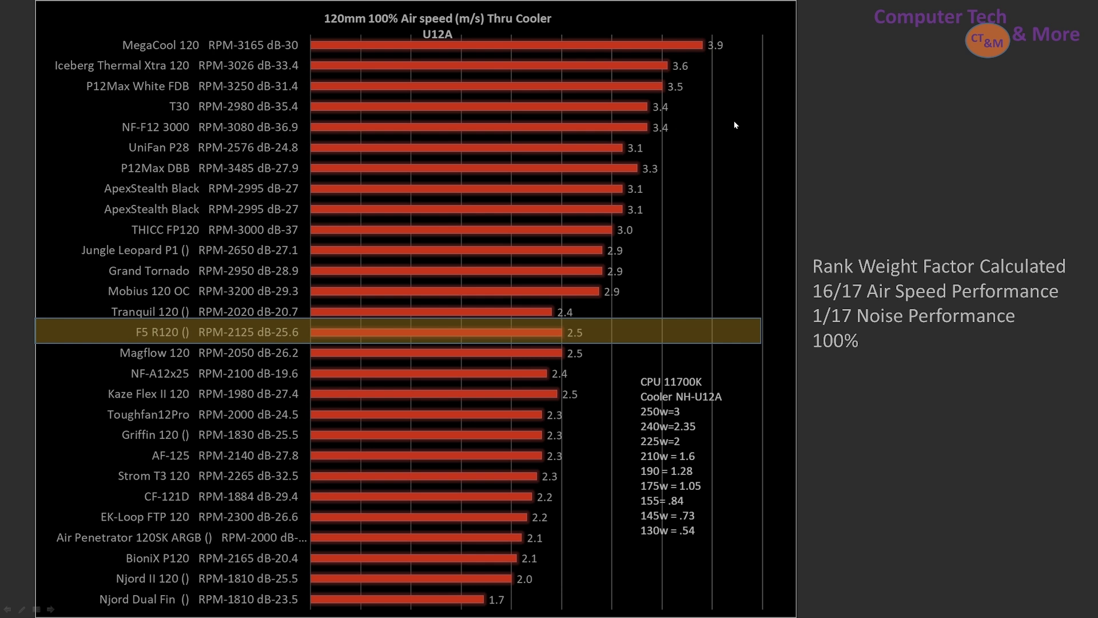
mouse_move(1049, 345)
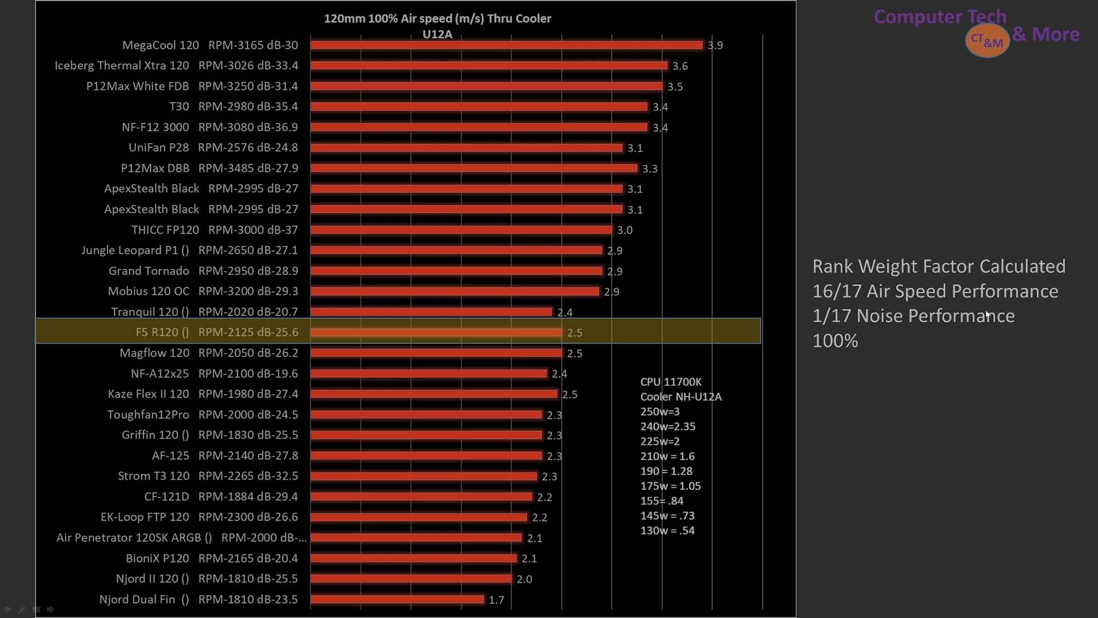
mouse_move(647, 350)
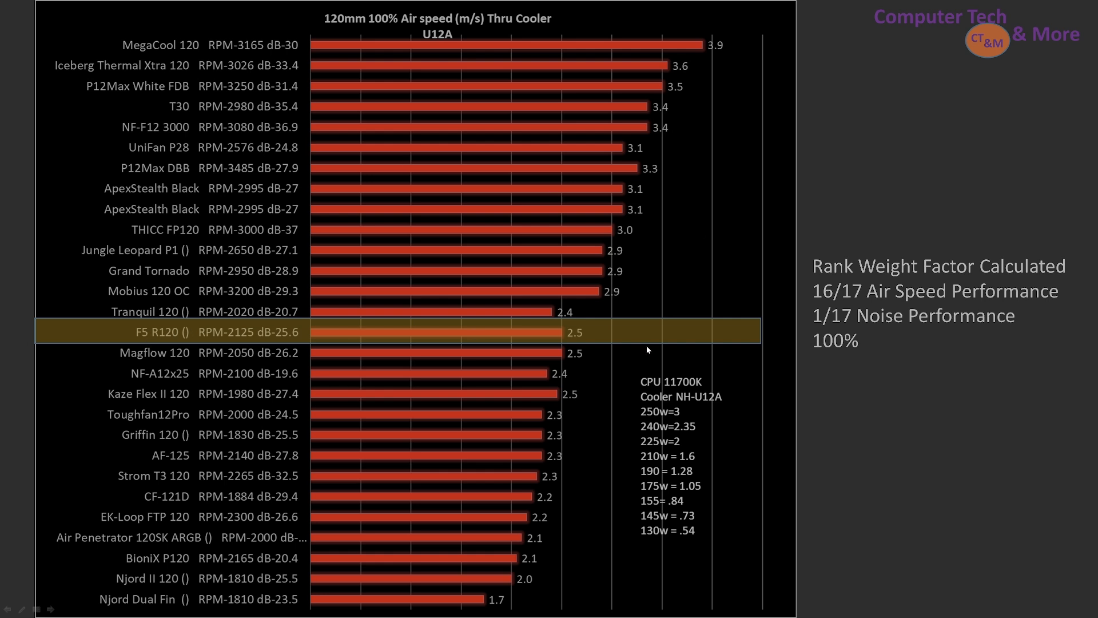
mouse_move(163, 351)
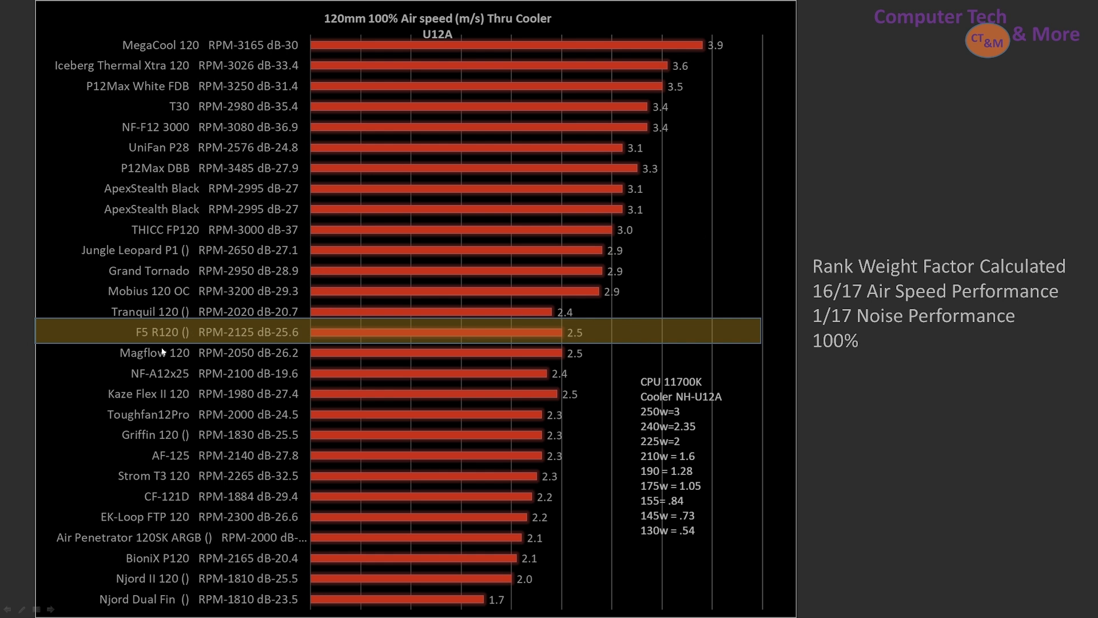
mouse_move(167, 336)
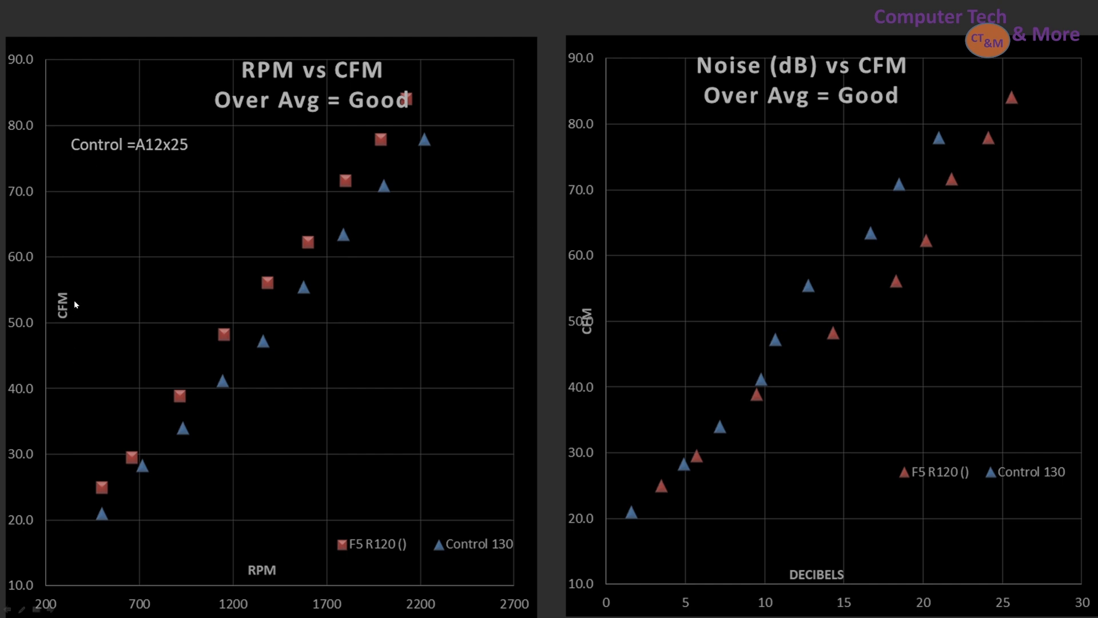
mouse_move(48, 528)
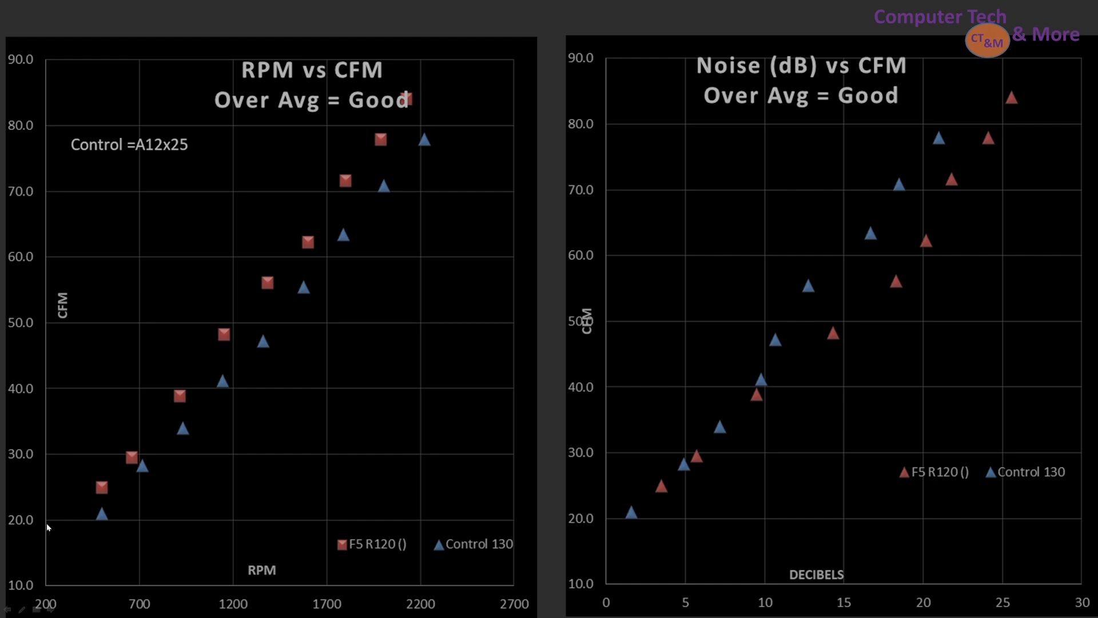
mouse_move(292, 324)
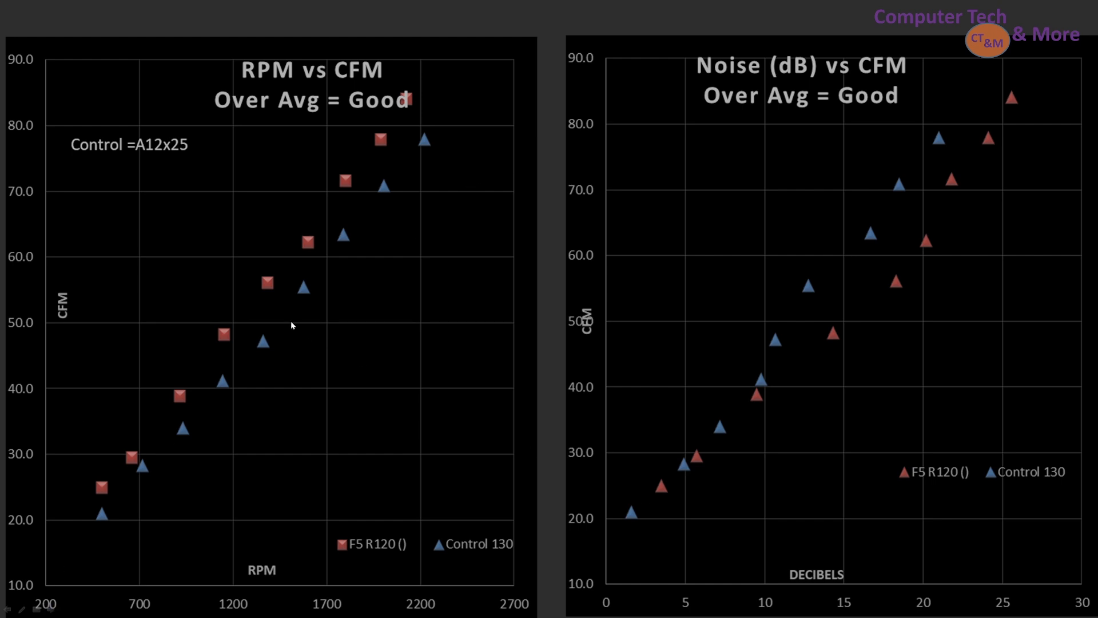
mouse_move(501, 387)
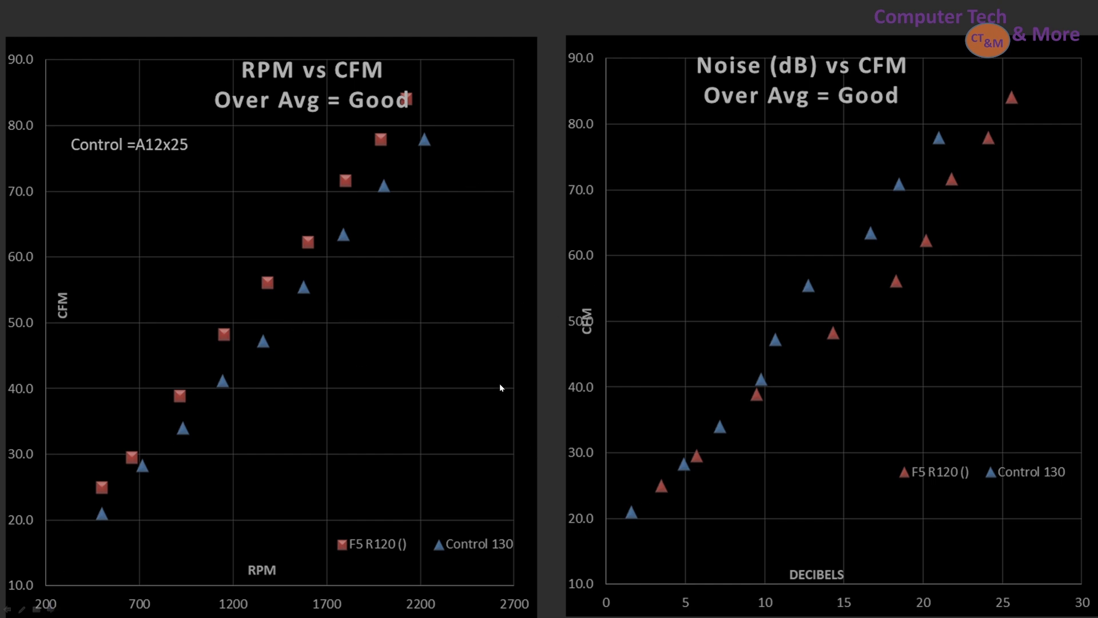
mouse_move(685, 479)
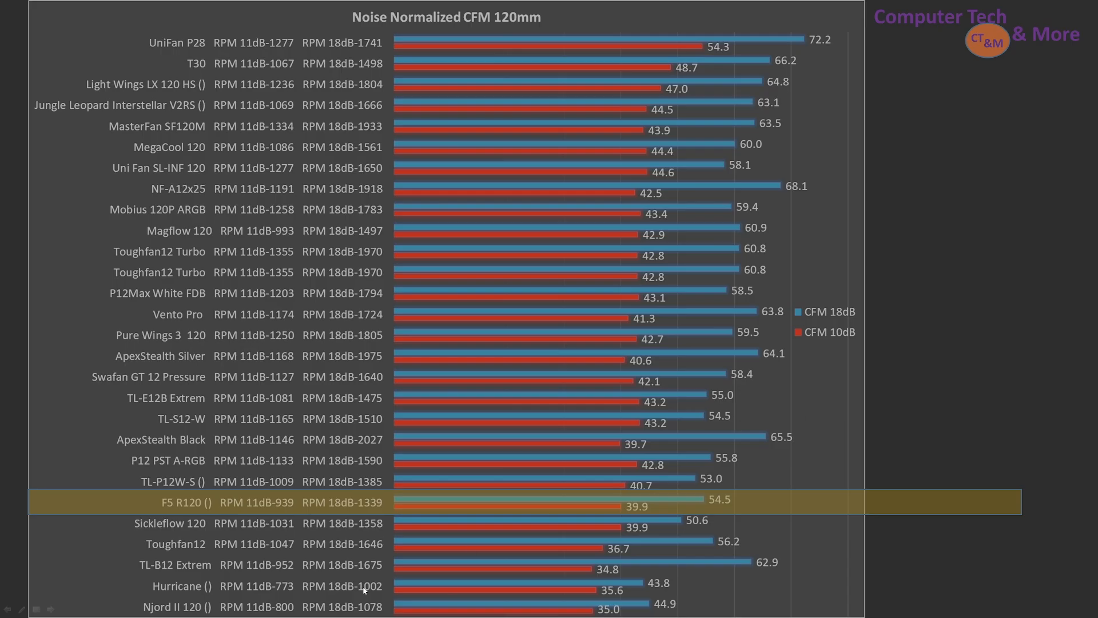
mouse_move(663, 499)
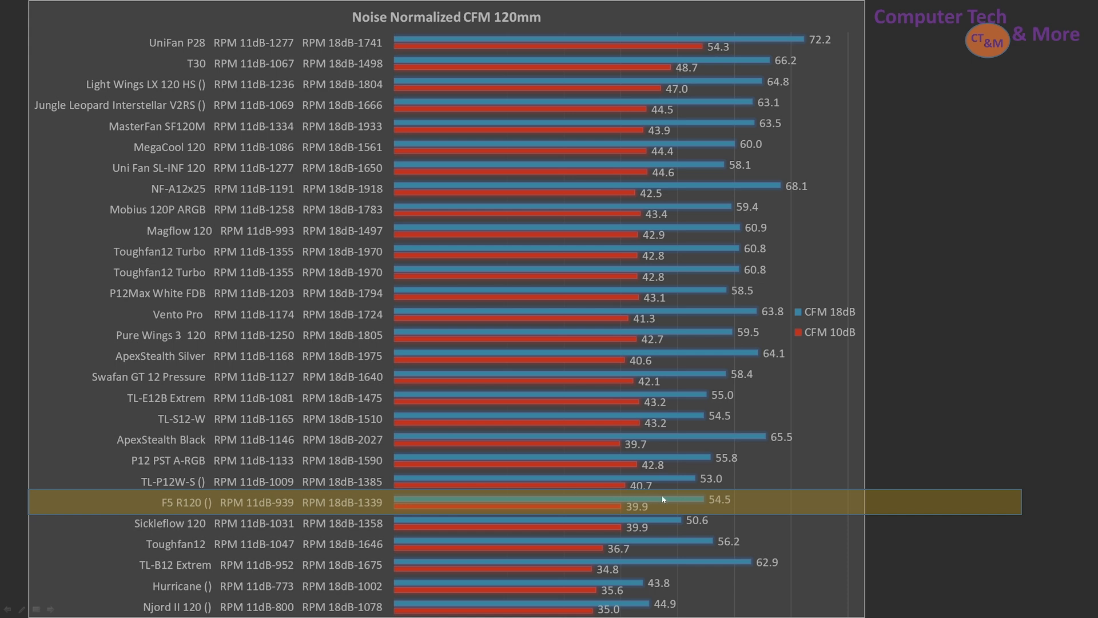
mouse_move(358, 523)
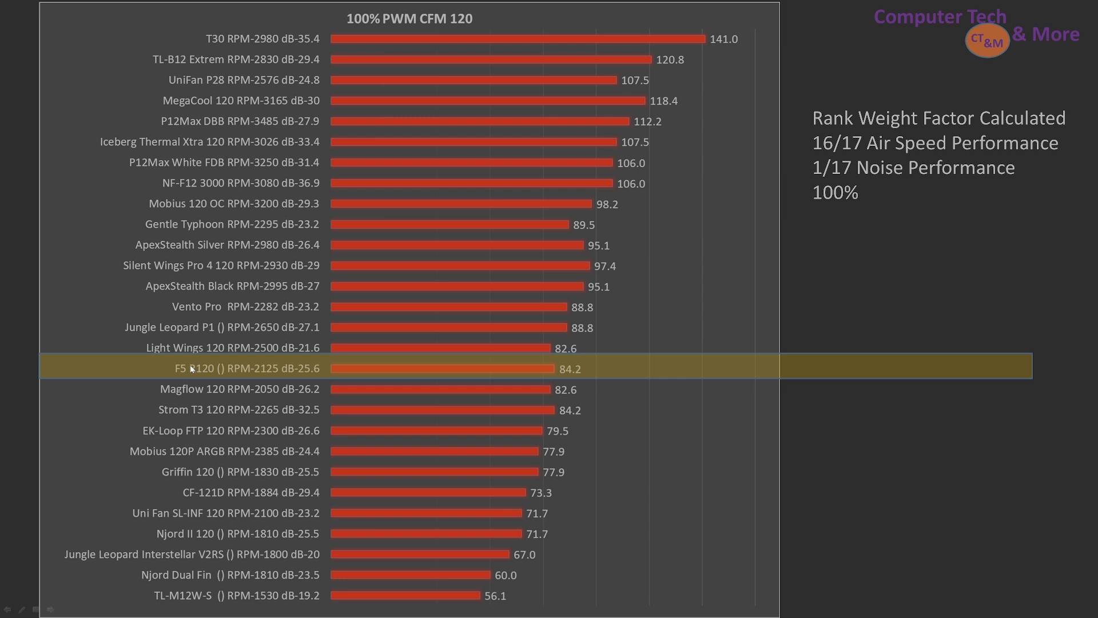
mouse_move(914, 317)
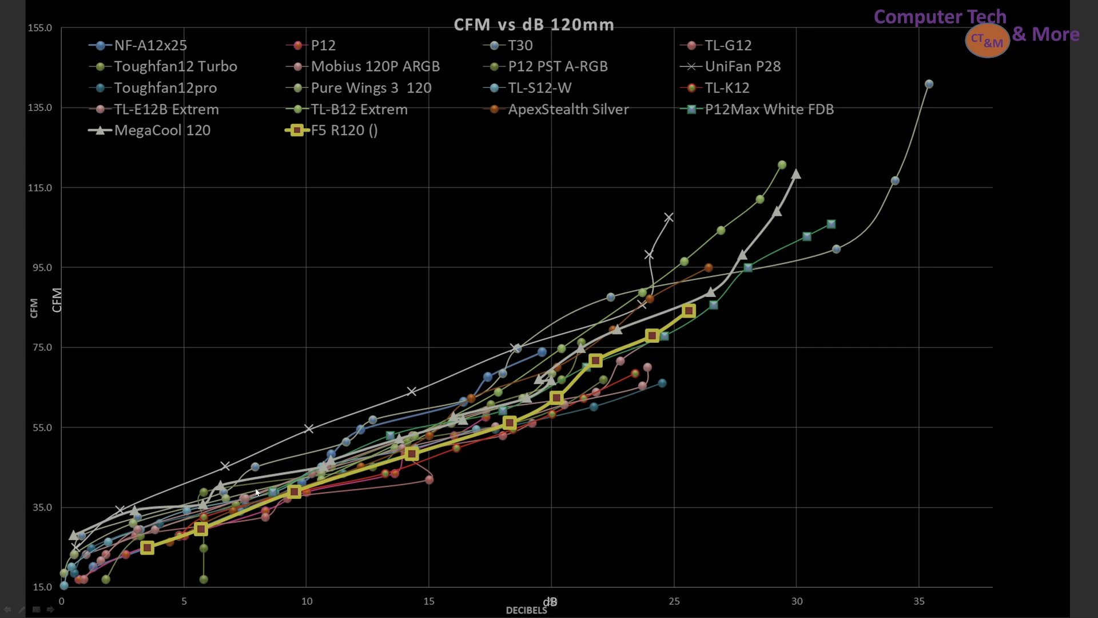
mouse_move(731, 263)
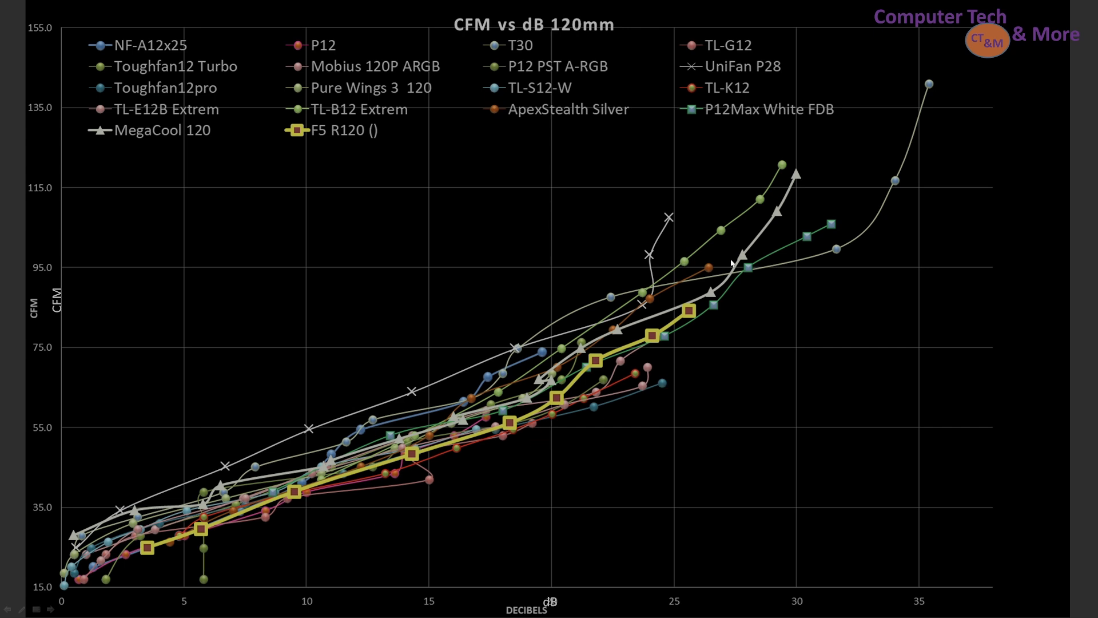
mouse_move(848, 173)
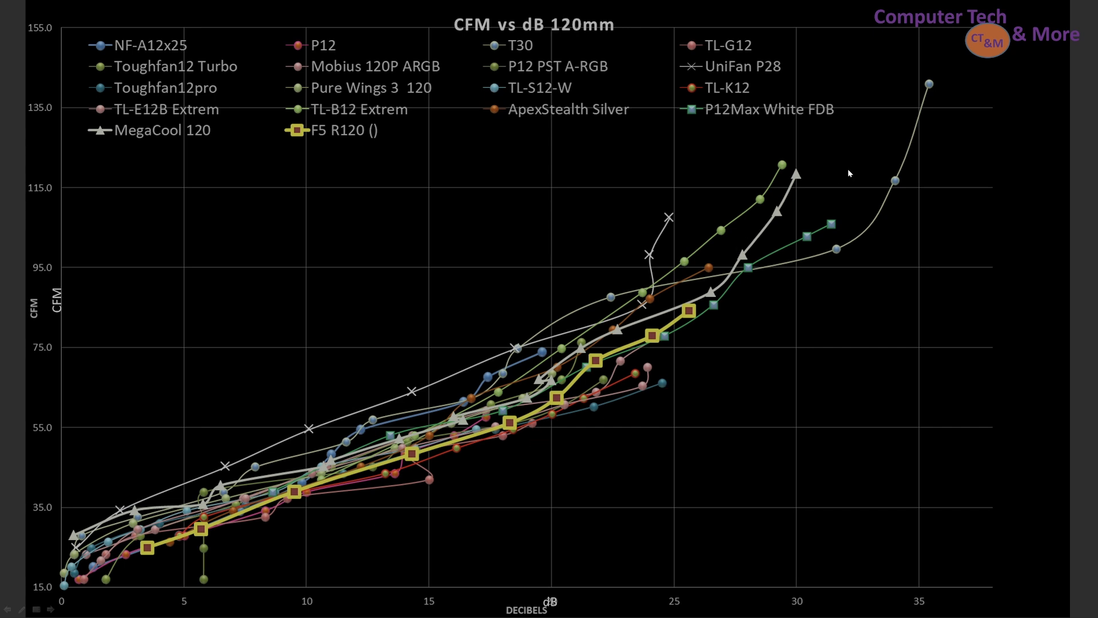
mouse_move(595, 467)
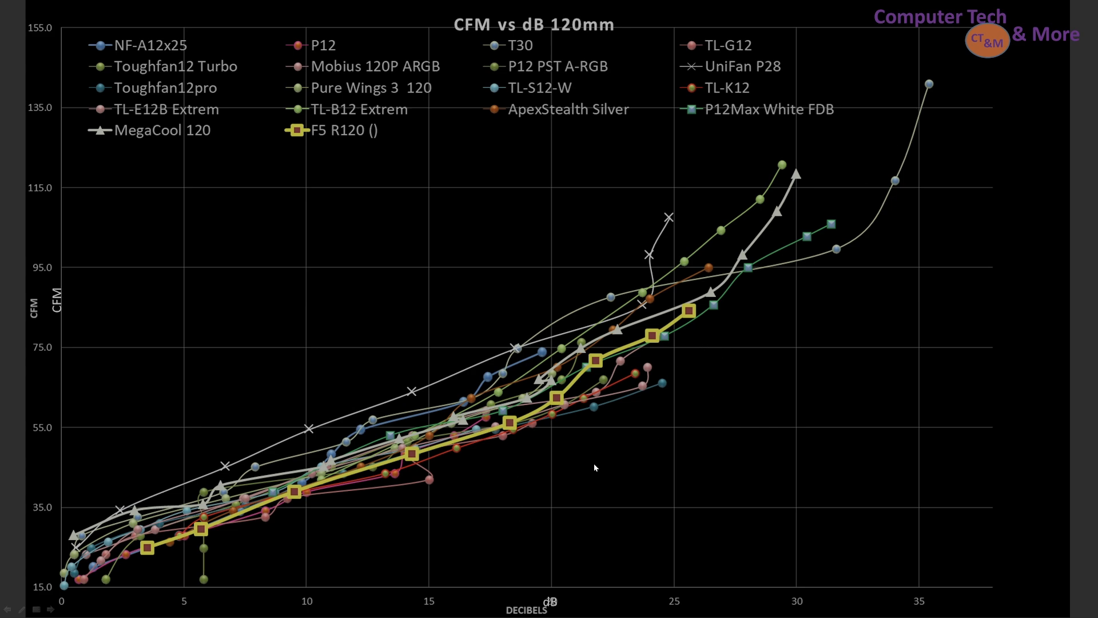
mouse_move(791, 432)
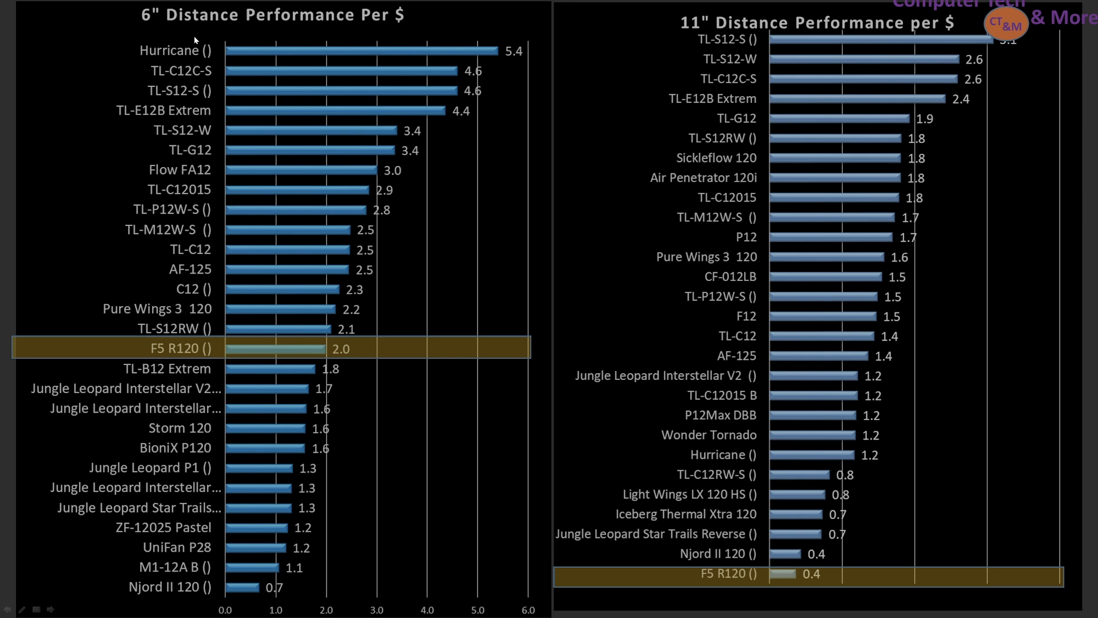
mouse_move(207, 341)
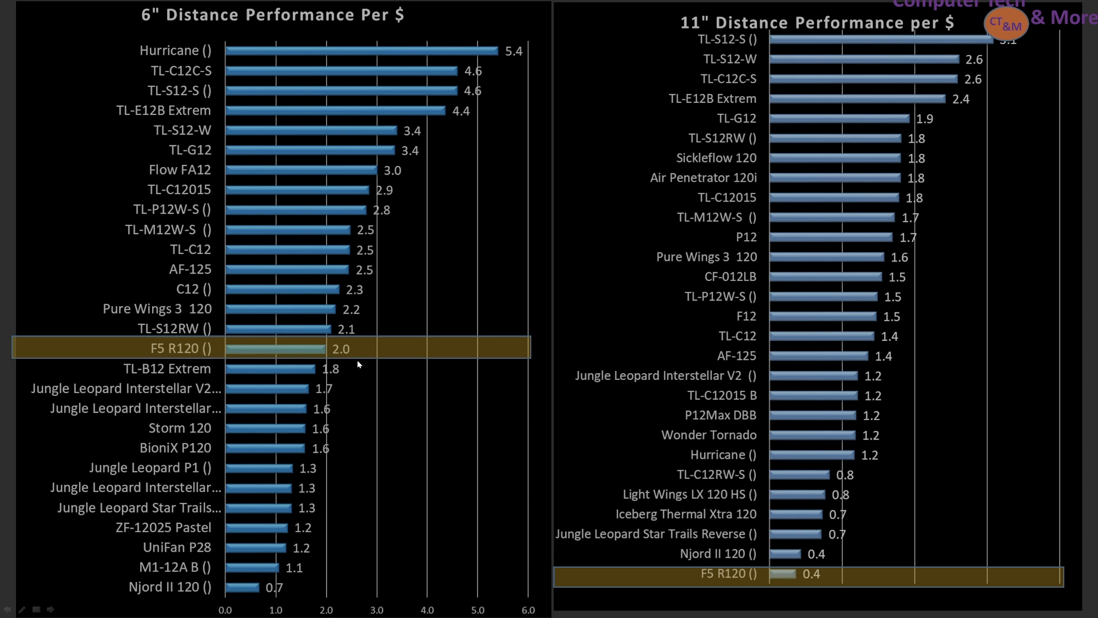
mouse_move(888, 323)
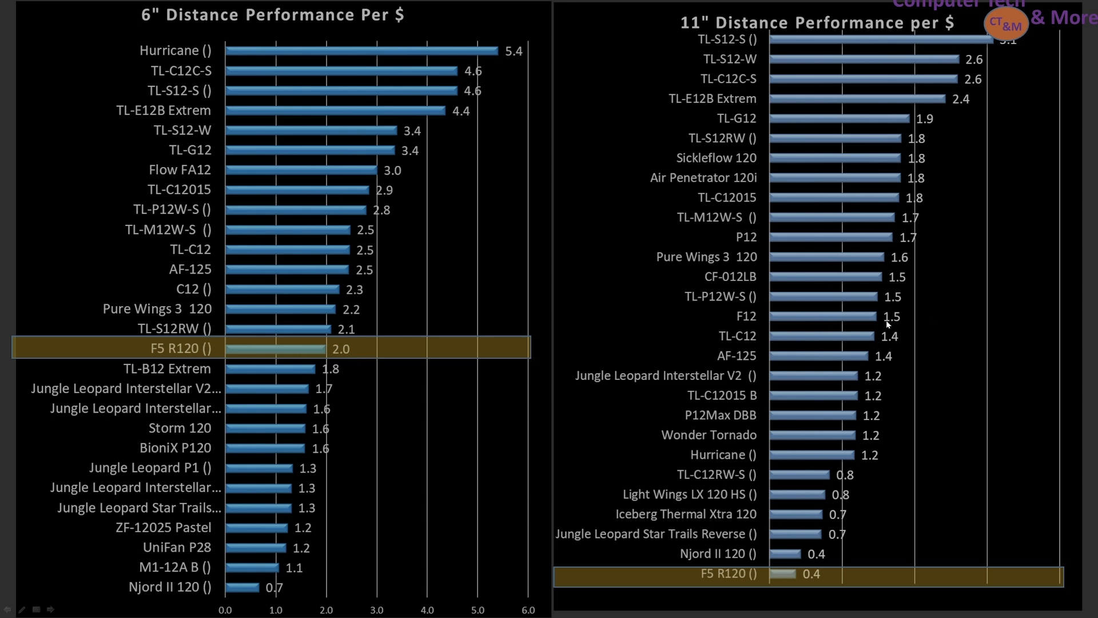
mouse_move(641, 310)
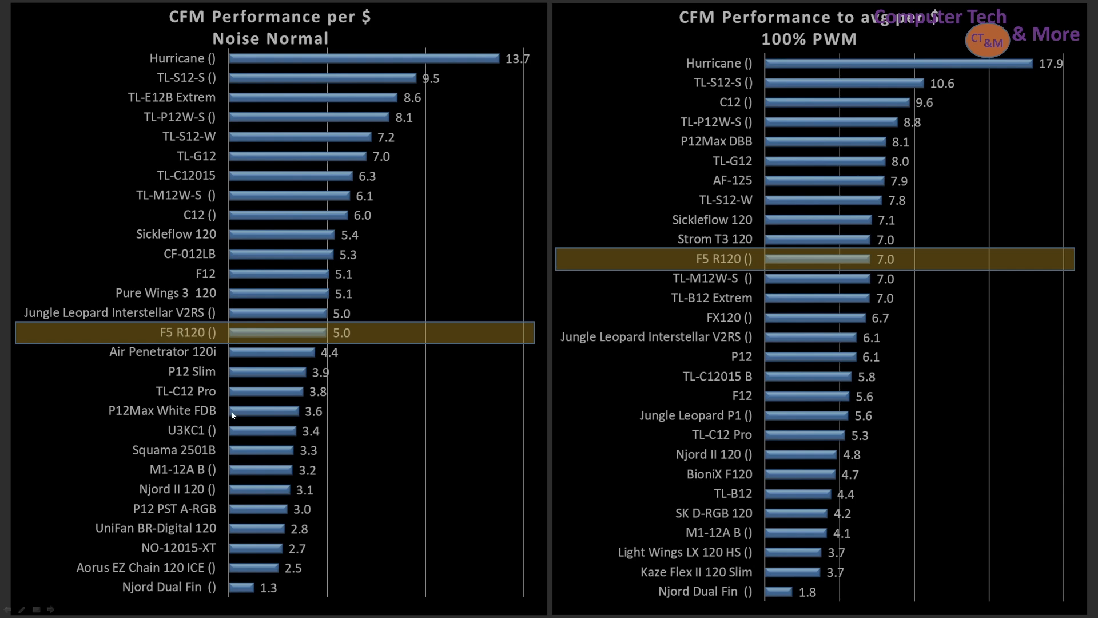
mouse_move(573, 382)
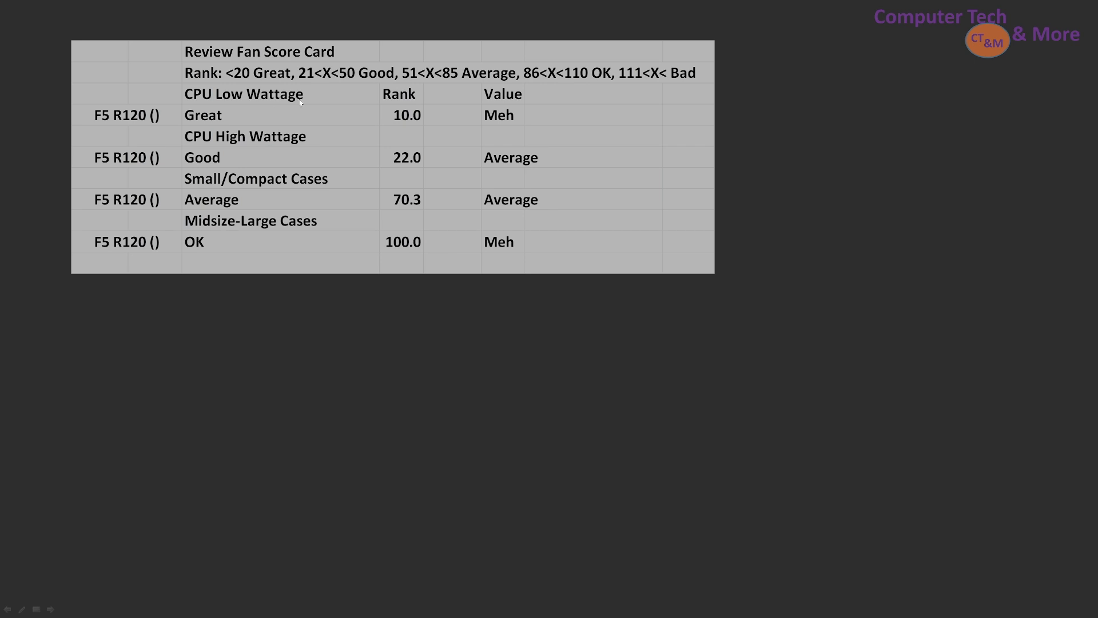
mouse_move(207, 106)
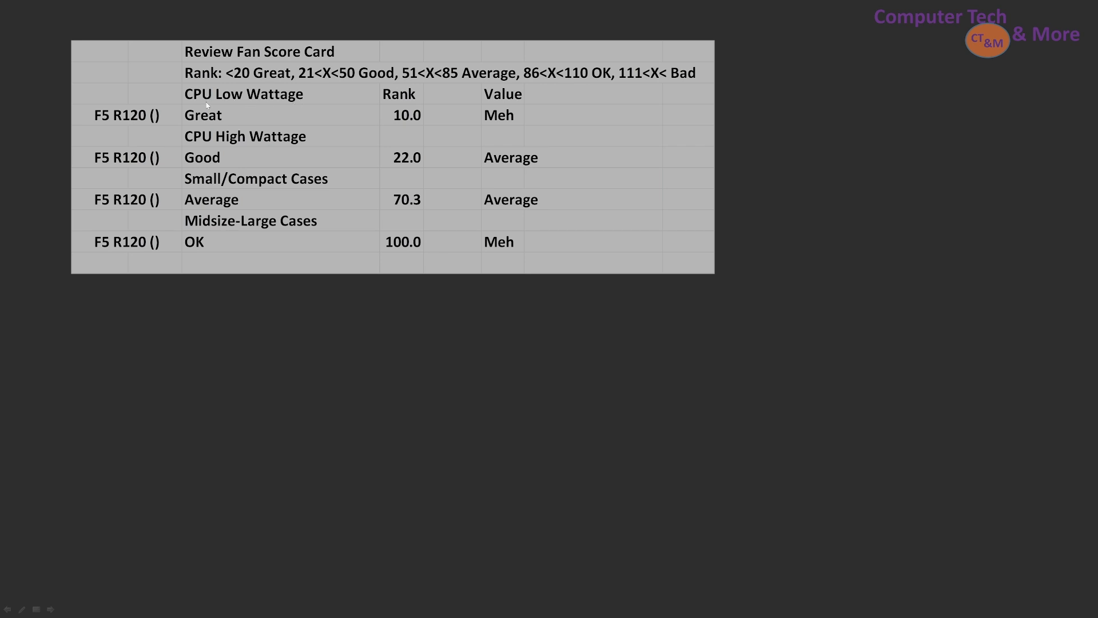
mouse_move(326, 111)
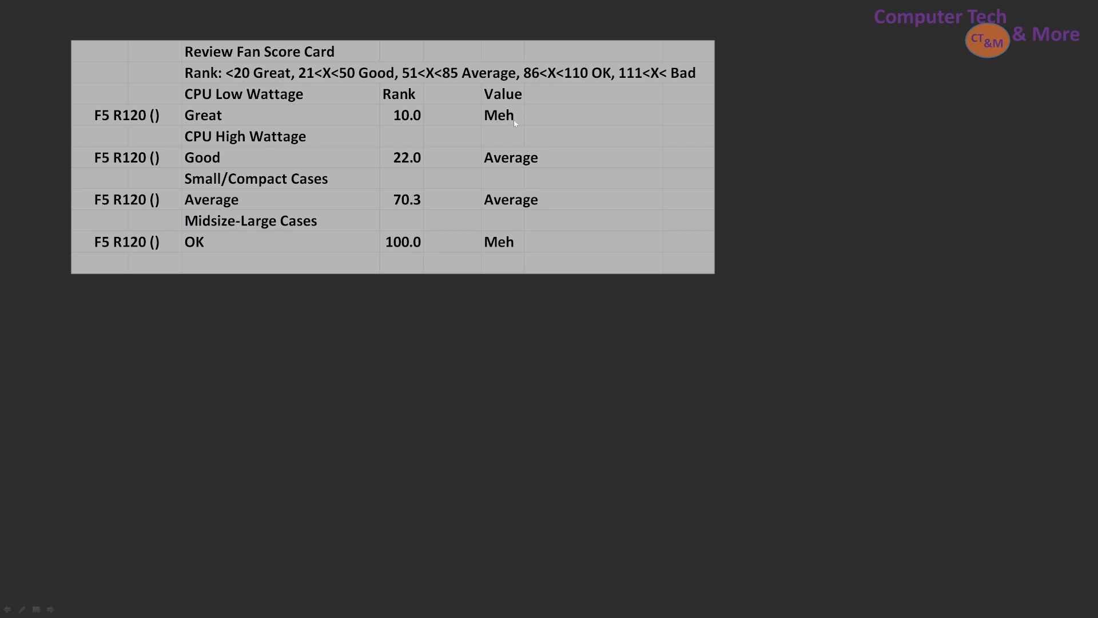
mouse_move(217, 142)
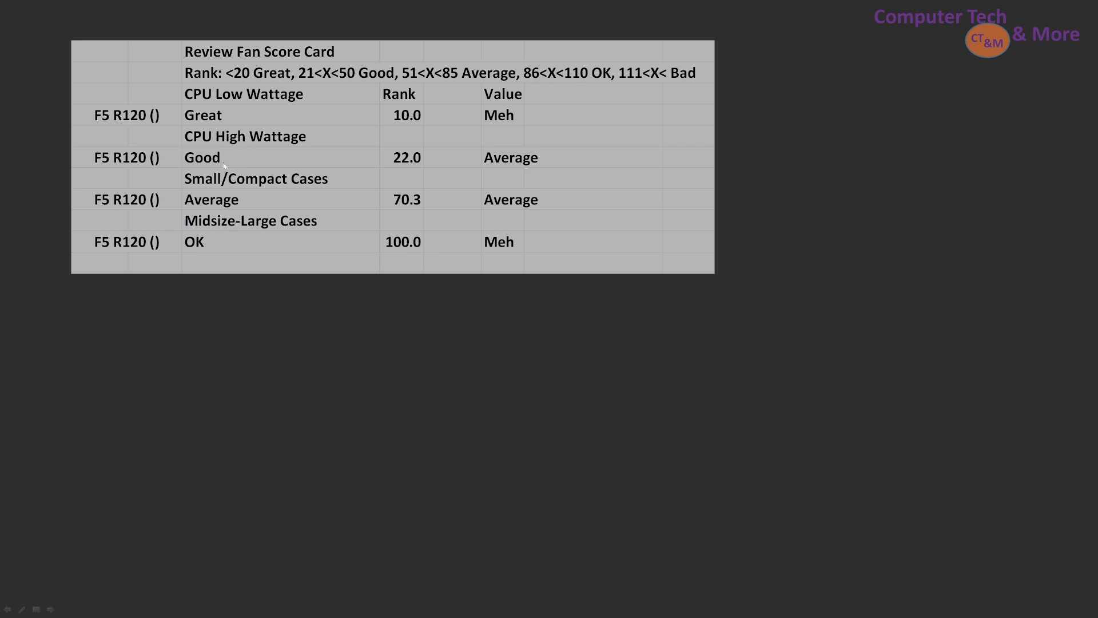
mouse_move(276, 154)
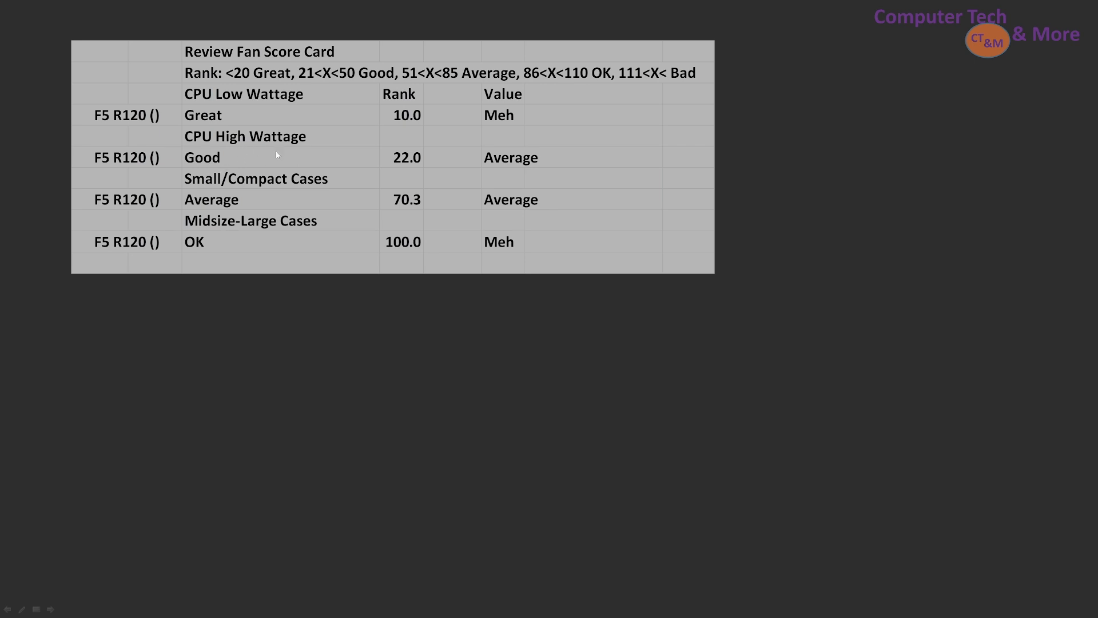
mouse_move(403, 153)
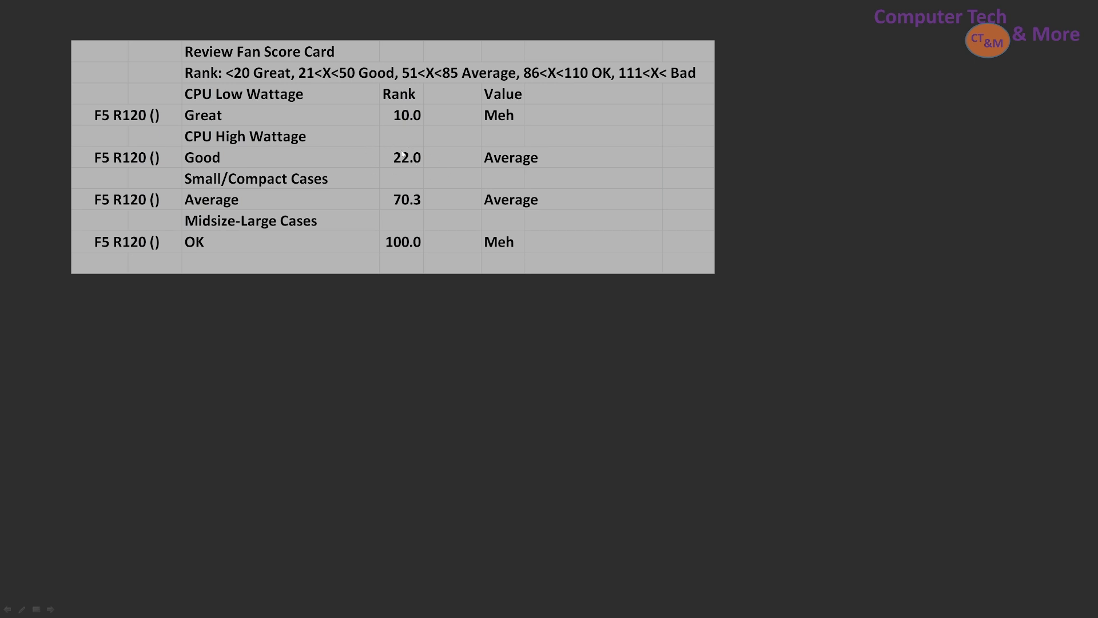
mouse_move(459, 163)
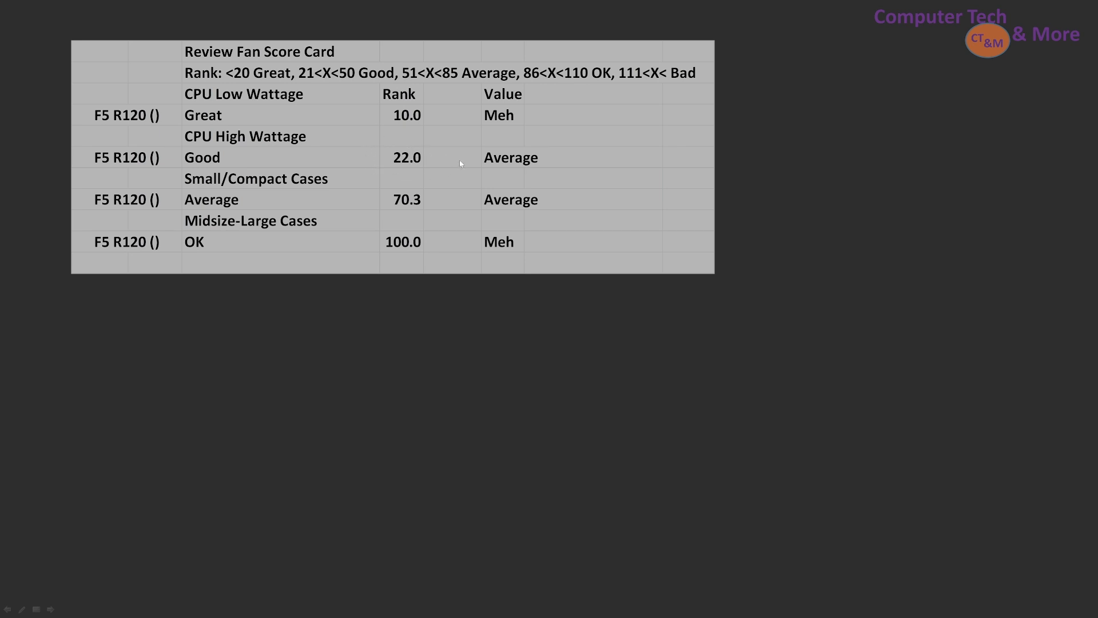
mouse_move(565, 147)
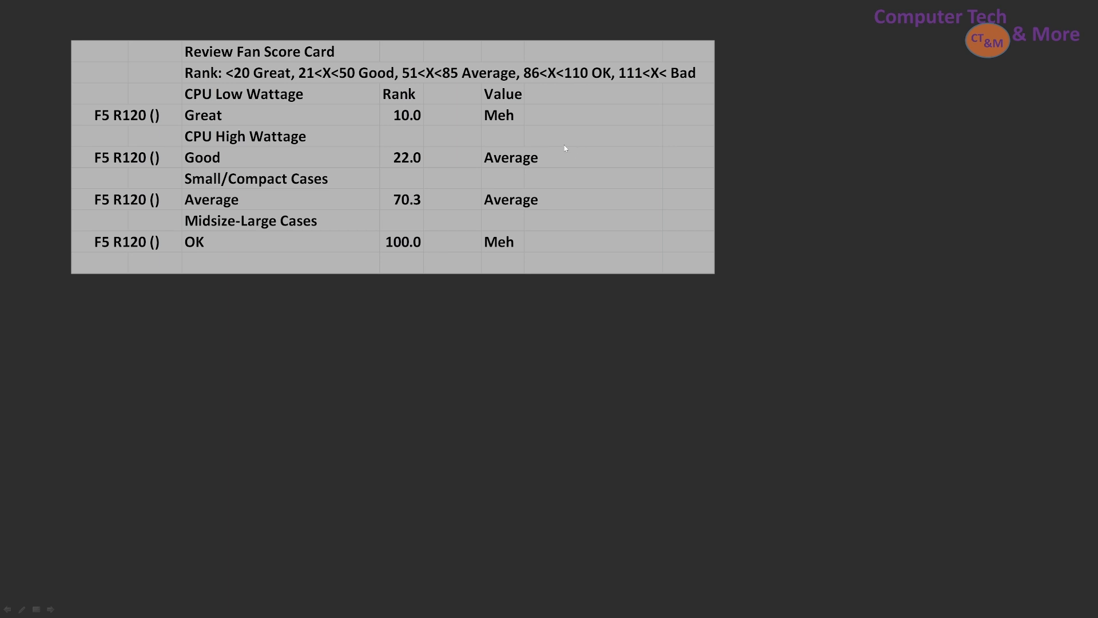
mouse_move(480, 159)
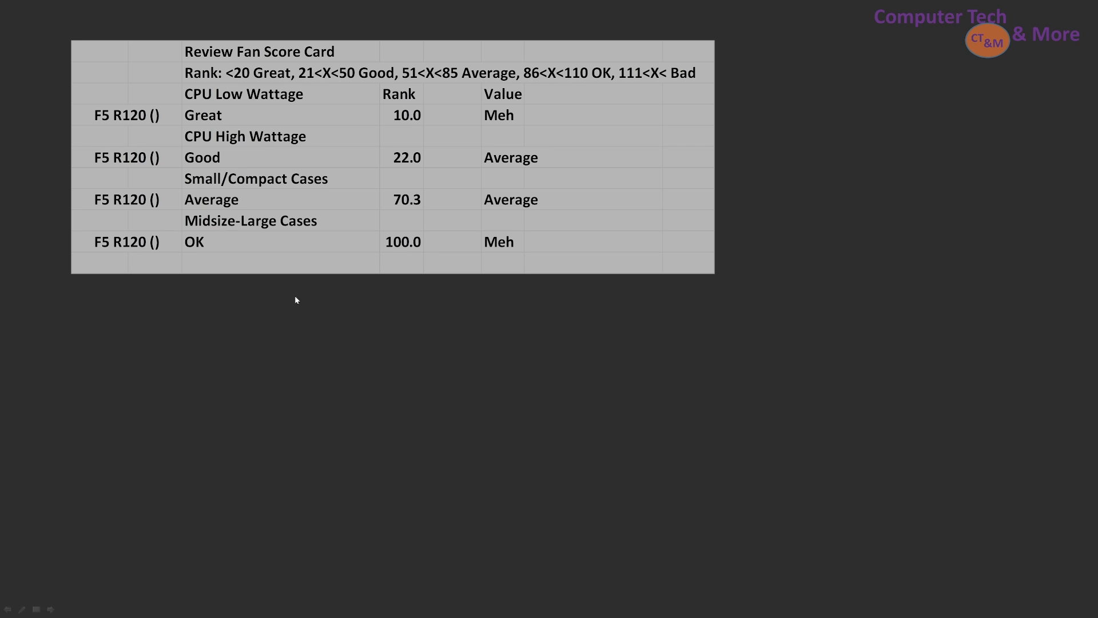
mouse_move(208, 210)
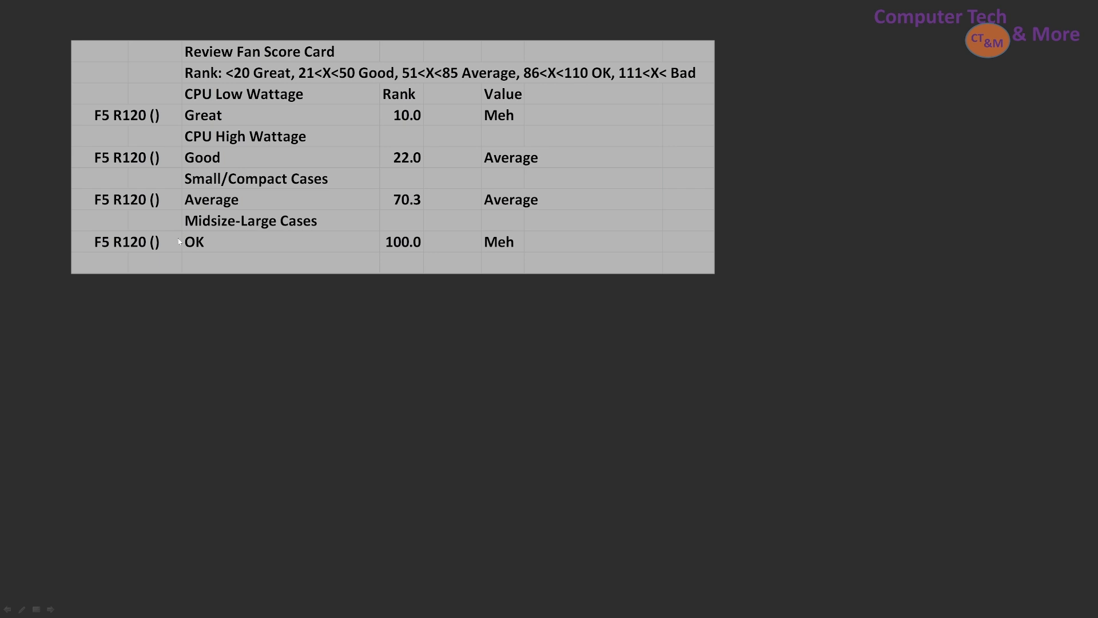
mouse_move(186, 275)
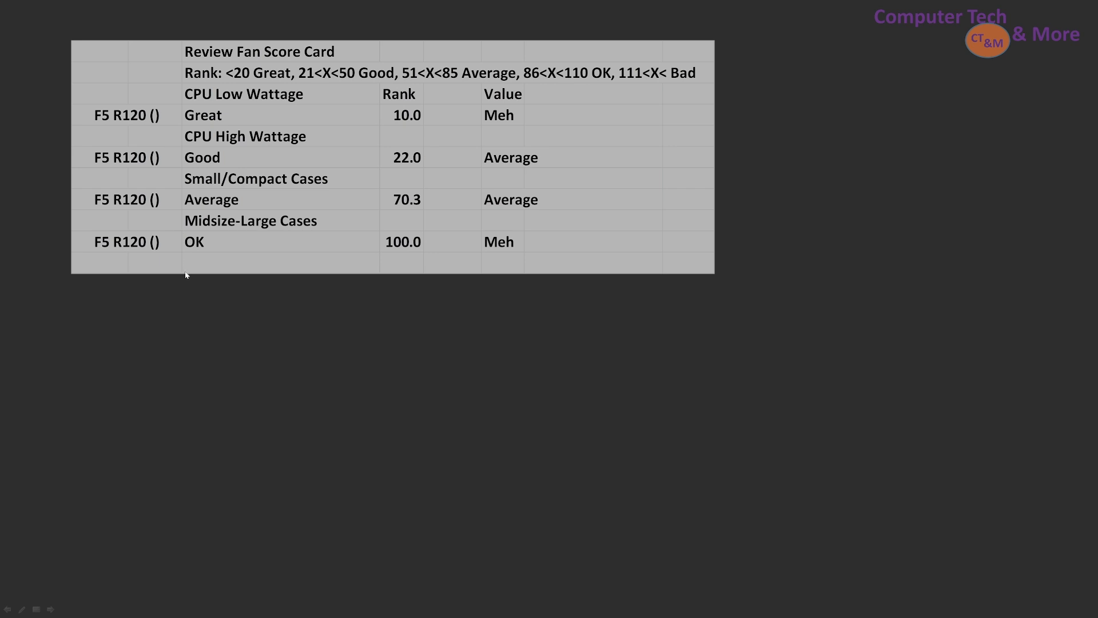